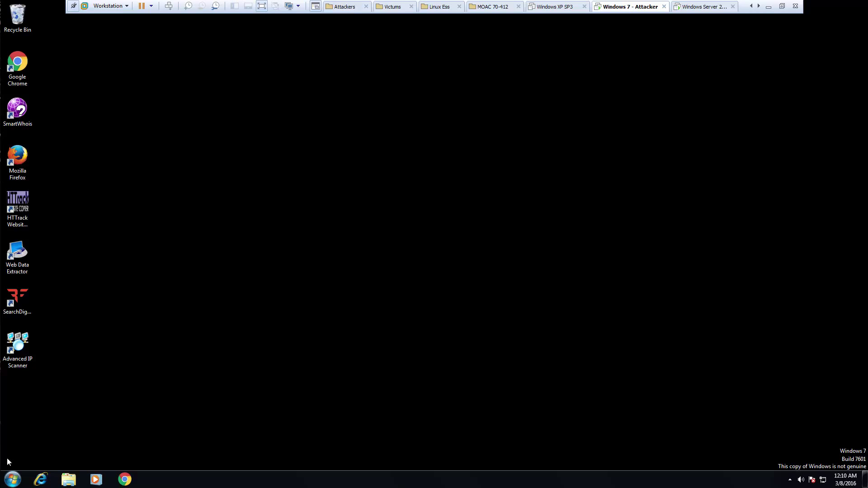
# Step: Browse from Computer through CEH Tools (D:) to the Vulnerability Scanning Tools\GFI LanGuard folder
pyautogui.click(69, 479)
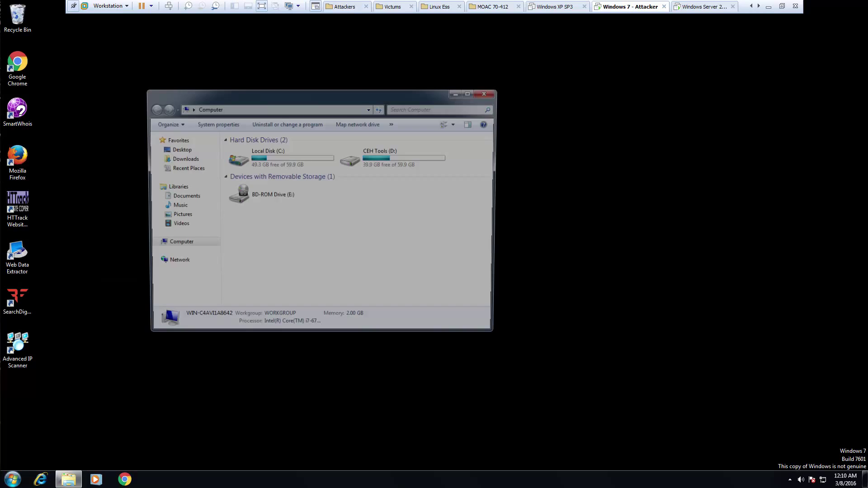
pyautogui.doubleClick(380, 160)
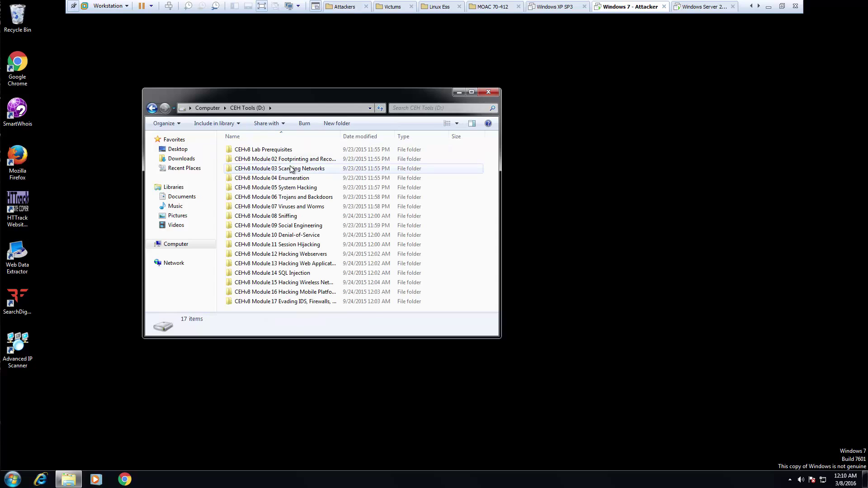
pyautogui.doubleClick(279, 169)
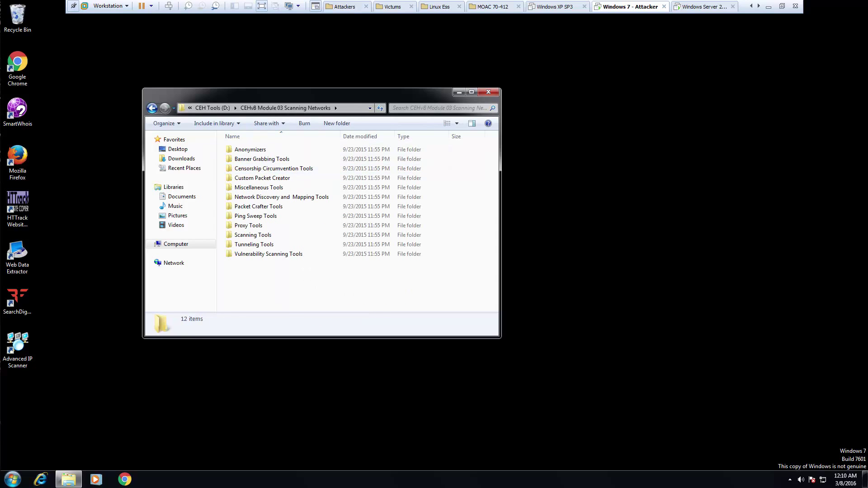
pyautogui.click(268, 253)
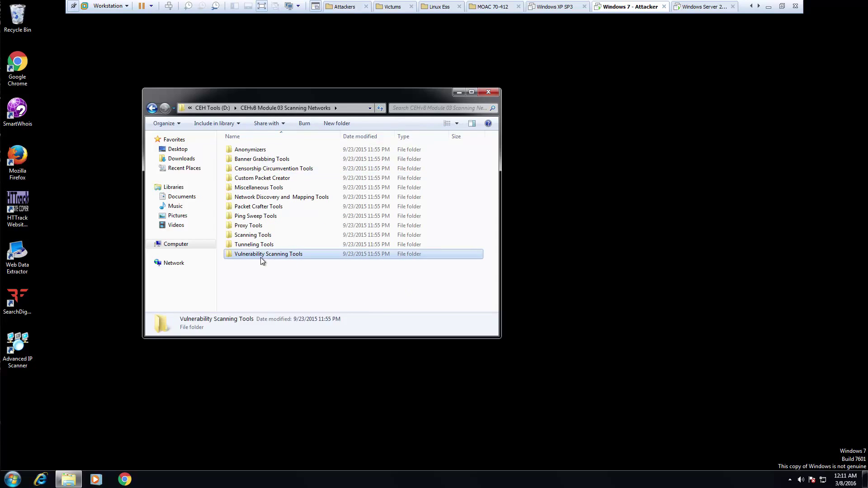
pyautogui.doubleClick(268, 253)
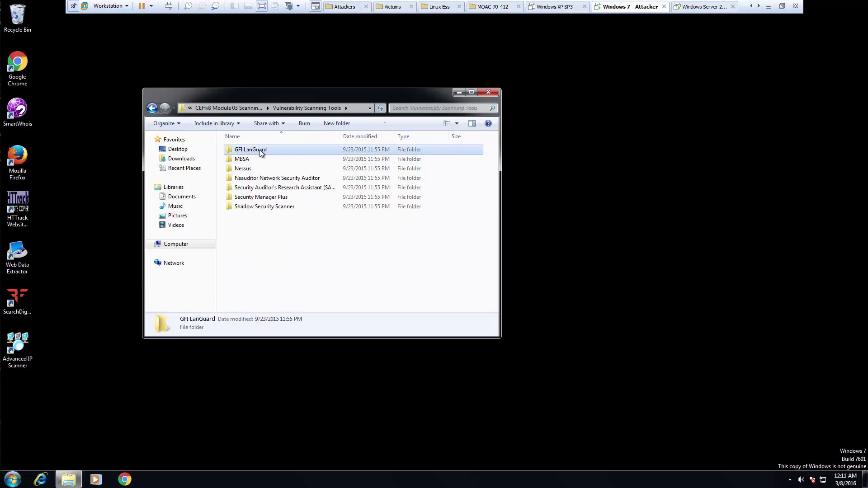
pyautogui.doubleClick(250, 149)
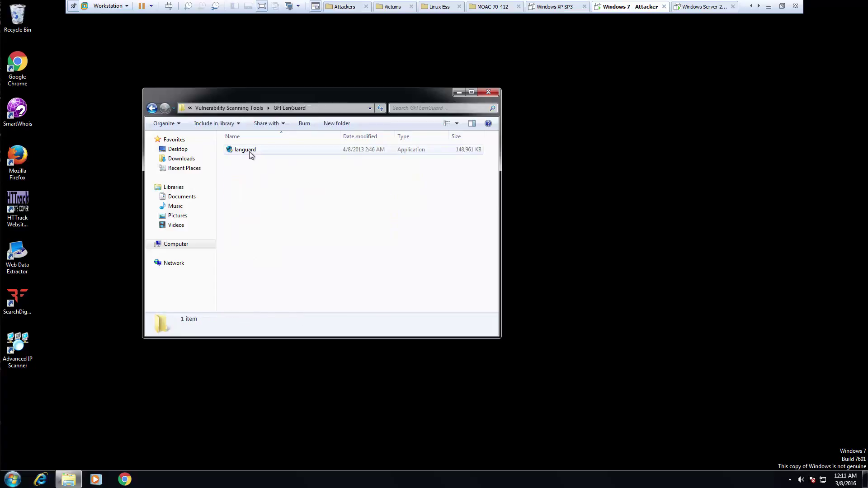
# Step: Run the languard installer and install the missing LanGuard 2012 Engine and Console prerequisites
pyautogui.doubleClick(245, 150)
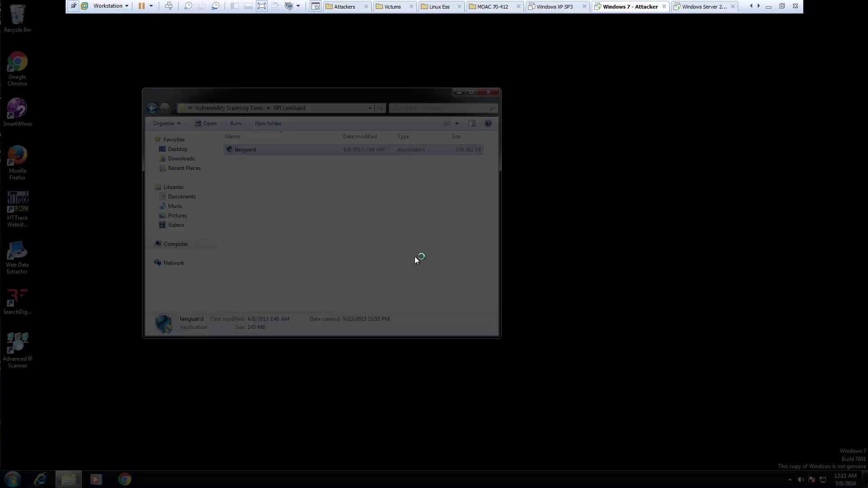
pyautogui.doubleClick(245, 149)
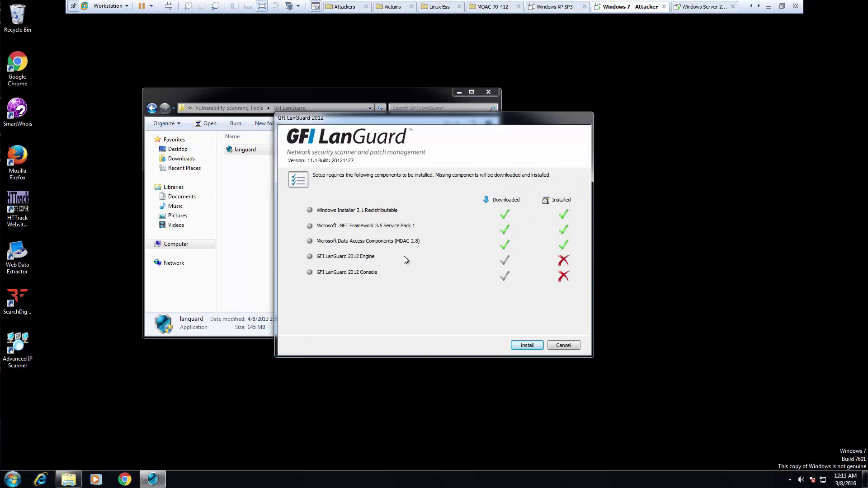
pyautogui.moveTo(504, 279)
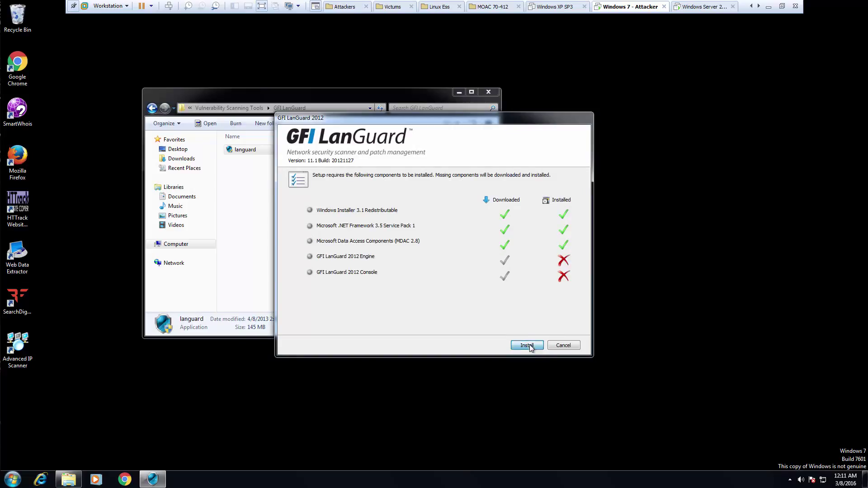
pyautogui.click(525, 344)
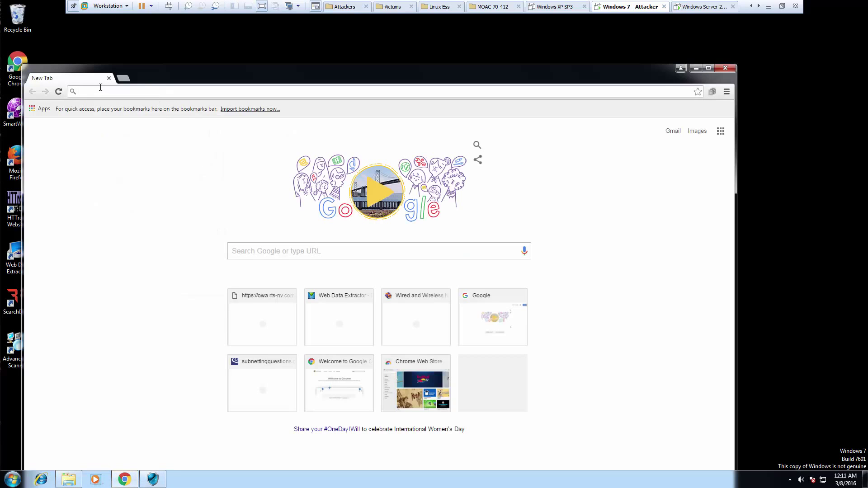
pyautogui.write('www.gif.com/Lannetscan')
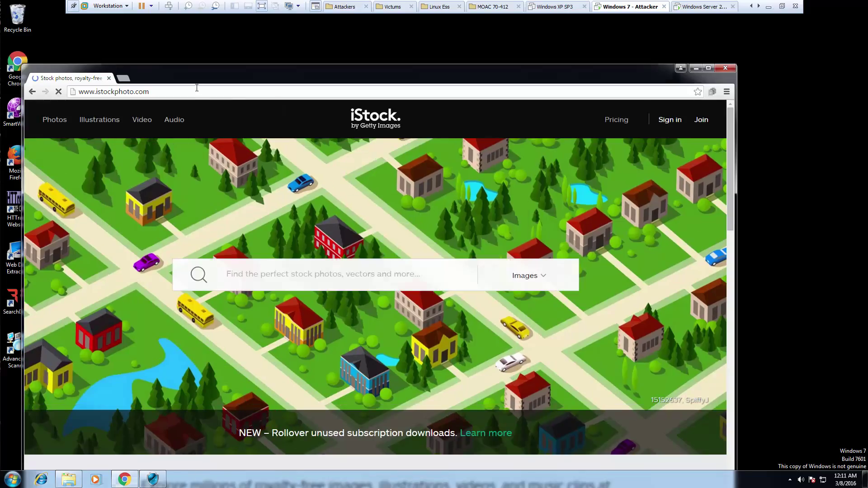
pyautogui.click(113, 91)
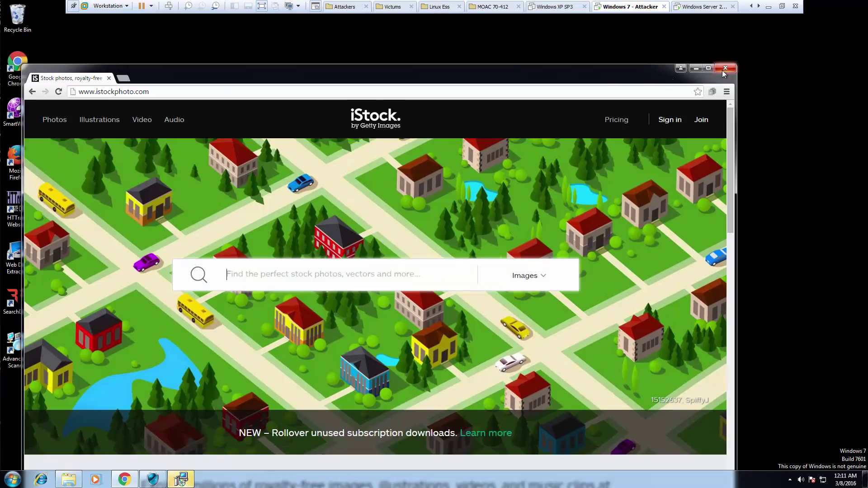
pyautogui.write('http://www.gif.com/Lannetscan')
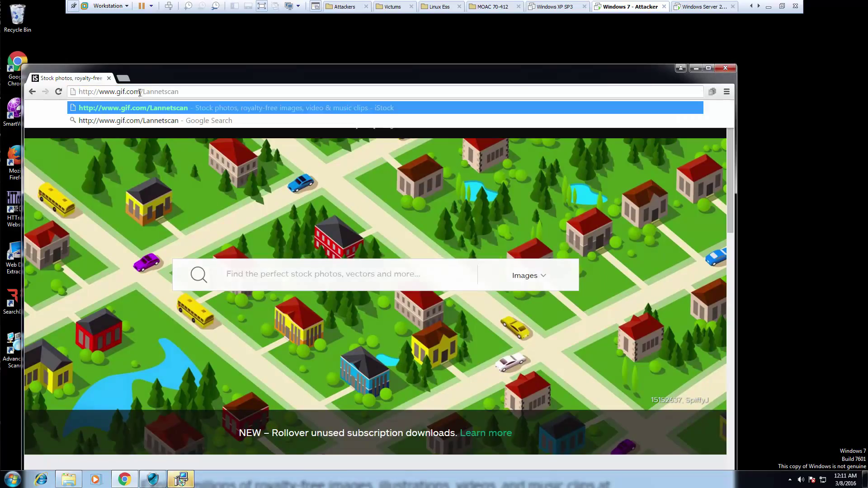
pyautogui.press('Backspace')
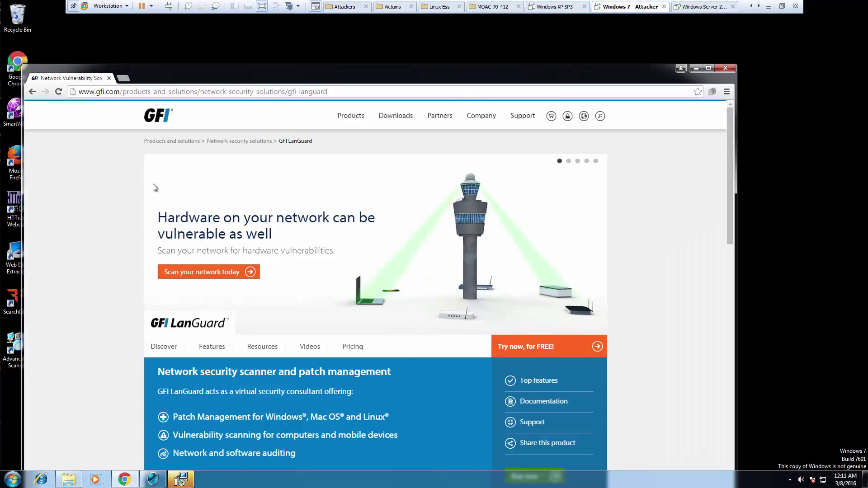
# Step: Scroll through the LanGuard network security scanner product page
pyautogui.scroll(-3)
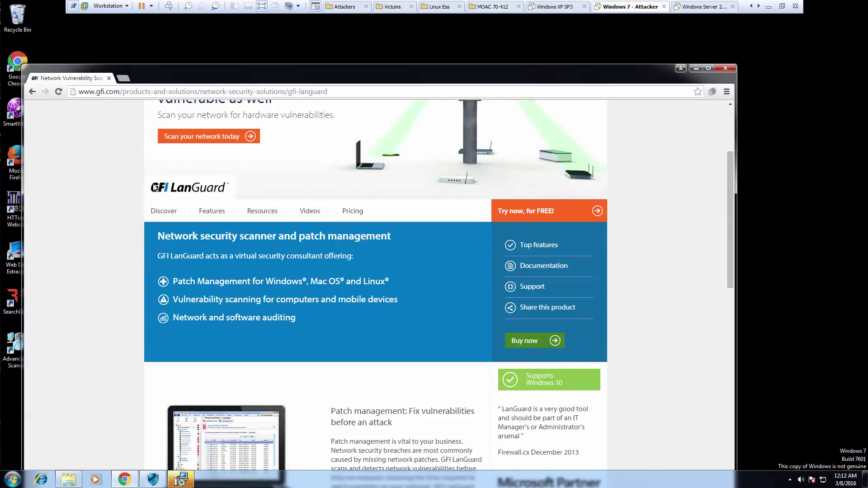
pyautogui.scroll(3)
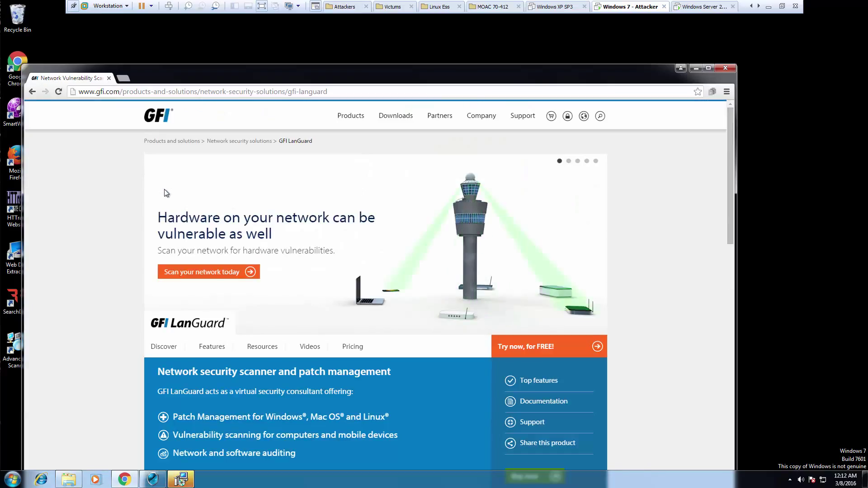
pyautogui.scroll(-3)
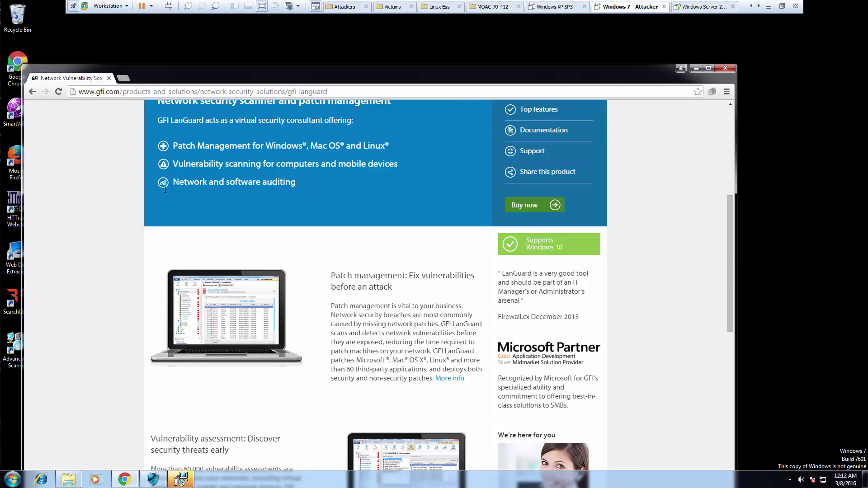
pyautogui.scroll(-3)
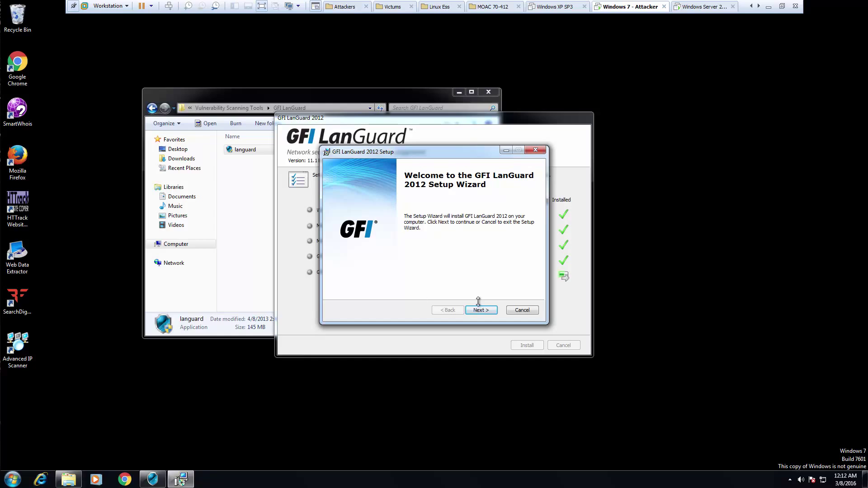
# Step: Accept the license agreement and continue past Customer Information without a license key
pyautogui.click(480, 309)
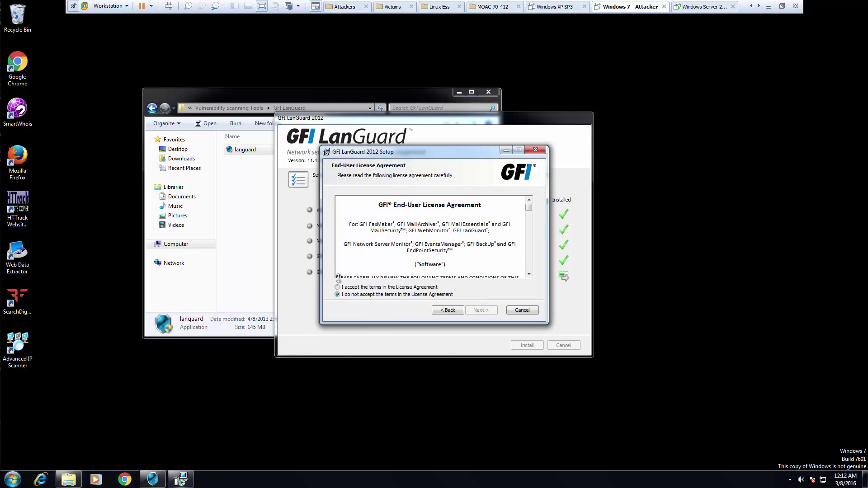
pyautogui.click(337, 286)
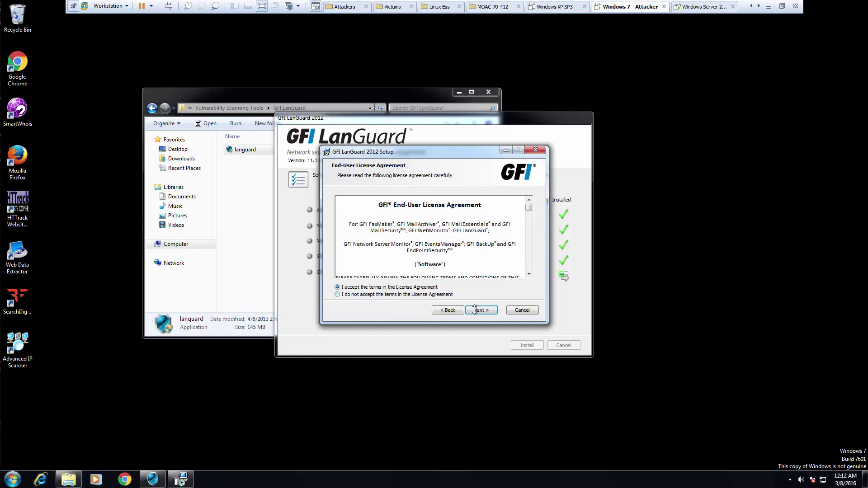
pyautogui.click(479, 310)
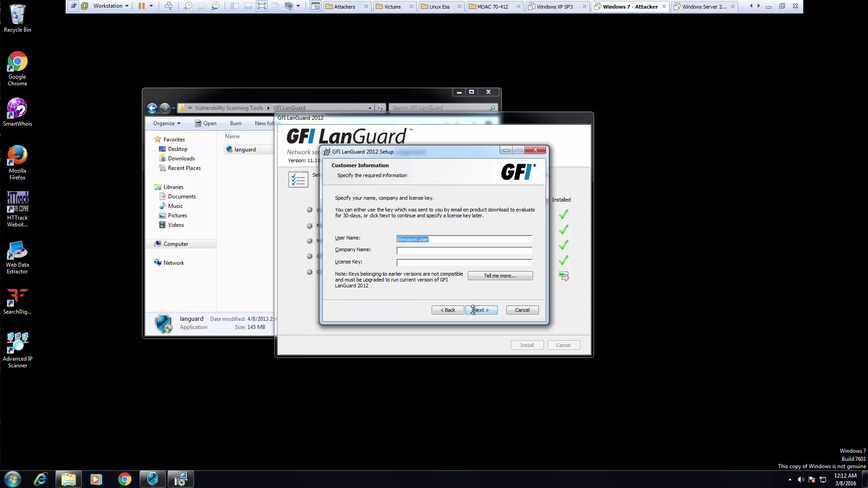
pyautogui.click(481, 310)
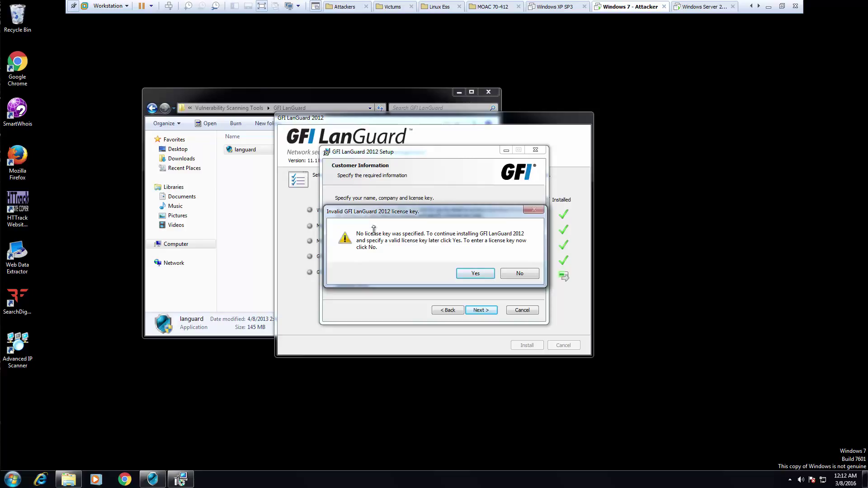
# Step: Agree to install without a license key and return to the attendant service credentials
pyautogui.click(474, 273)
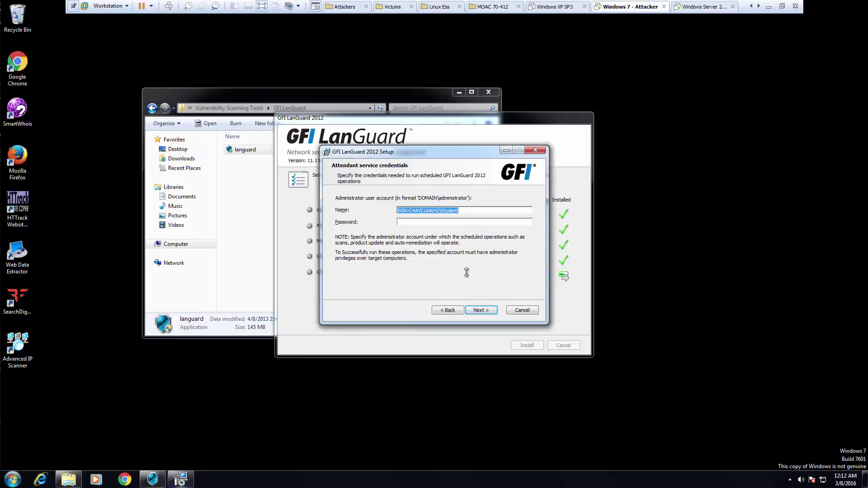
pyautogui.moveTo(480, 309)
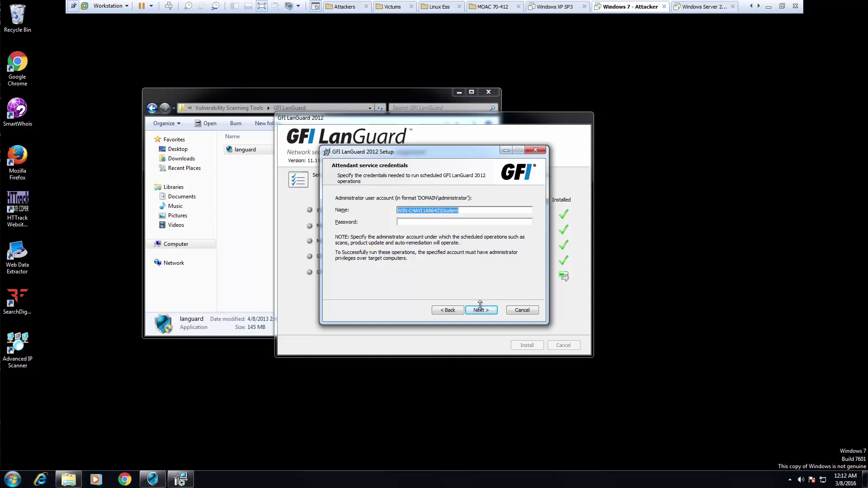
pyautogui.click(479, 309)
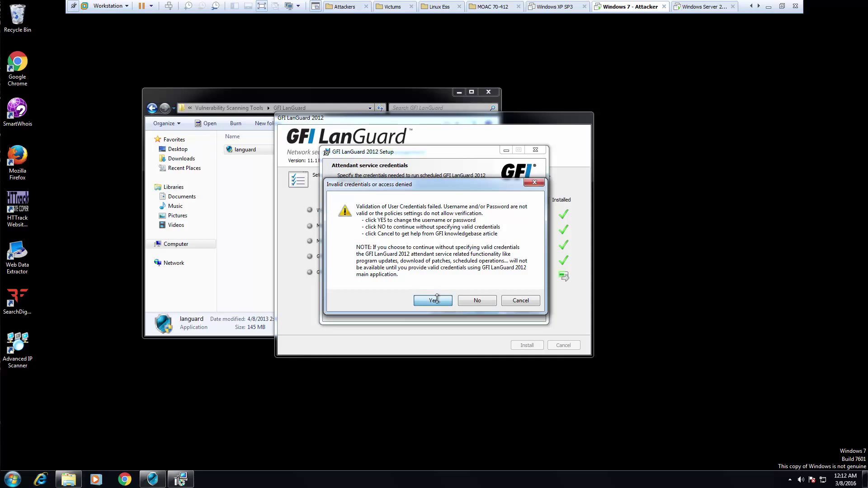
pyautogui.click(432, 301)
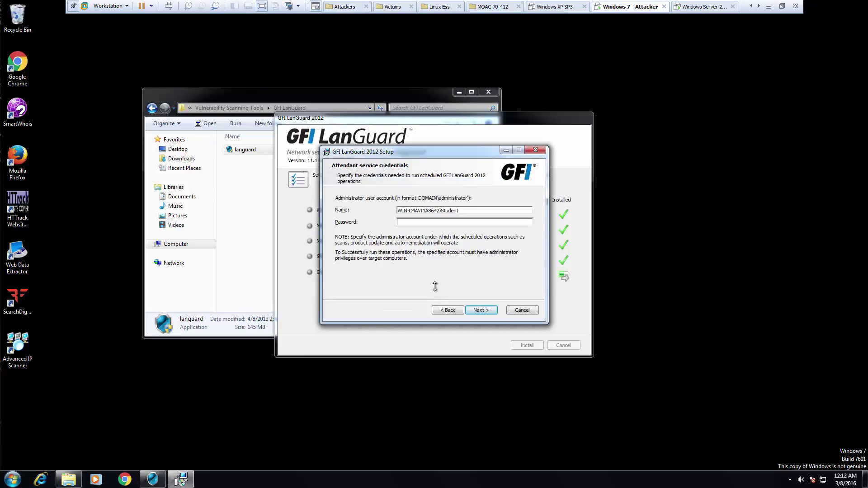
pyautogui.click(463, 222)
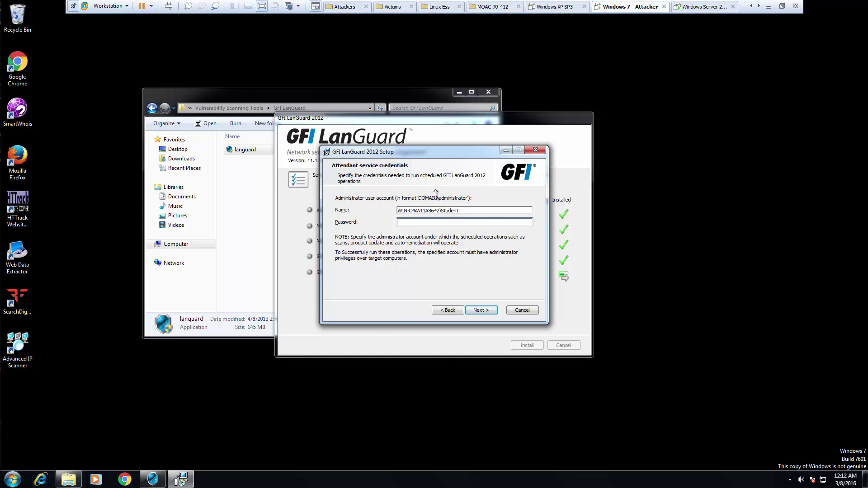
pyautogui.moveTo(449, 200)
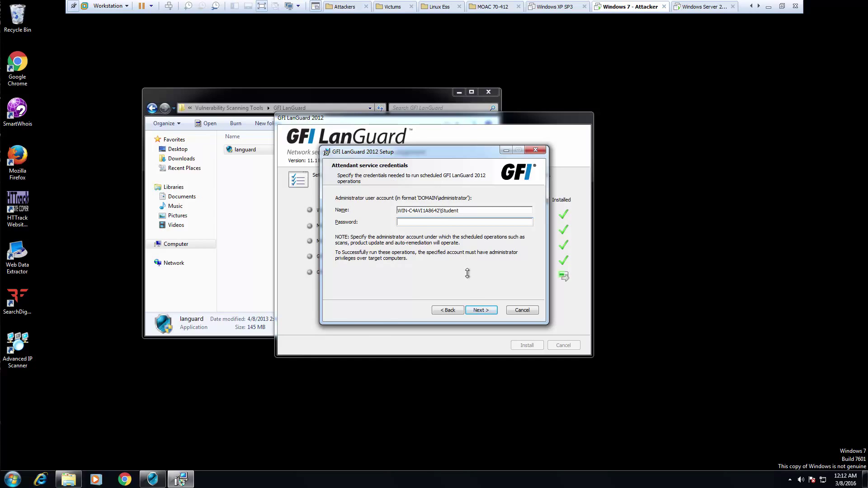
# Step: Continue past the attendant credentials page, choosing No at the invalid credentials warning
pyautogui.click(481, 309)
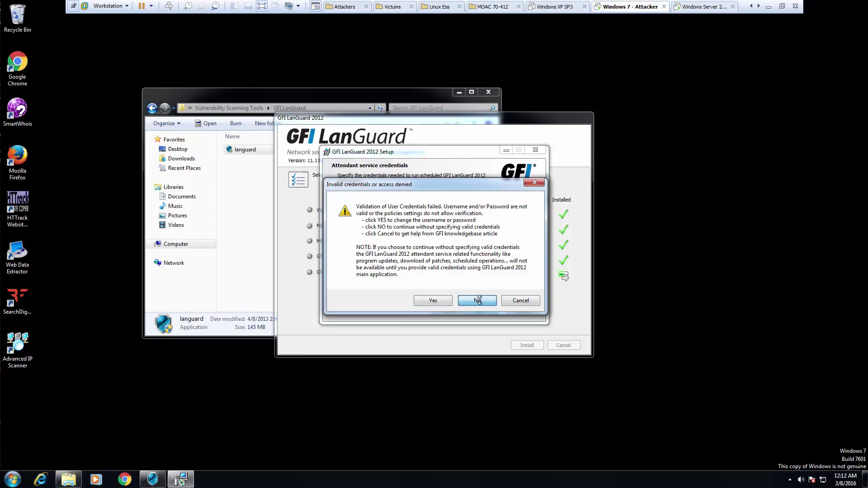
pyautogui.click(476, 301)
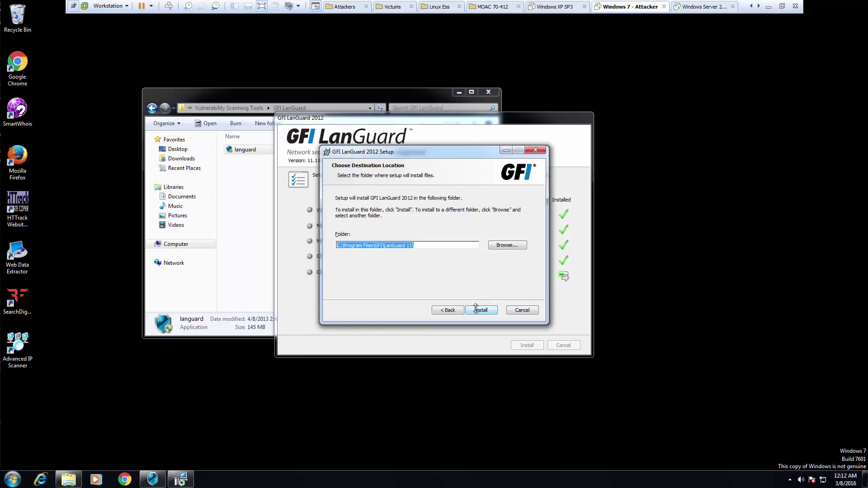
# Step: Install LanGuard 2012 into the default destination folder and finish the wizard
pyautogui.click(480, 309)
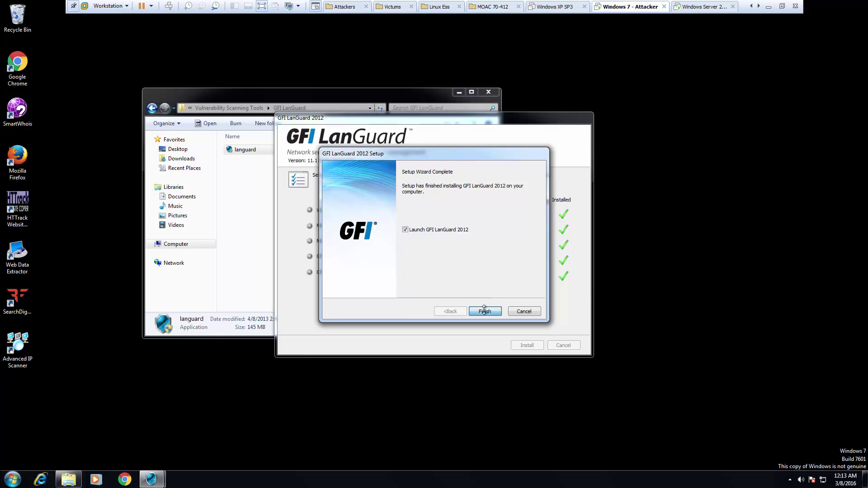
pyautogui.click(484, 310)
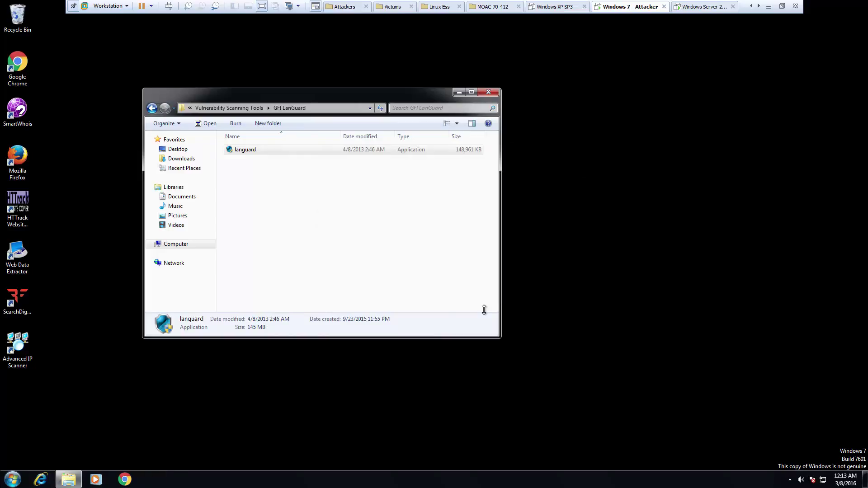
# Step: Launch languard and enter a new license key to activate the 30-day trial
pyautogui.doubleClick(245, 149)
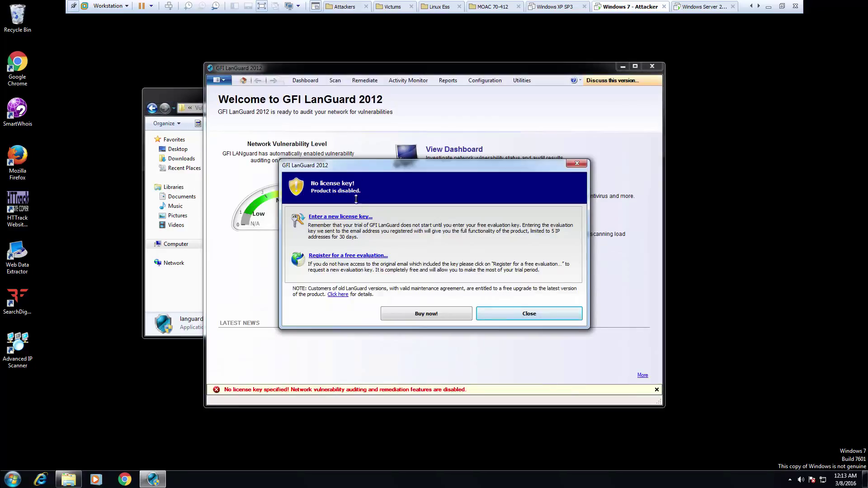
pyautogui.moveTo(377, 270)
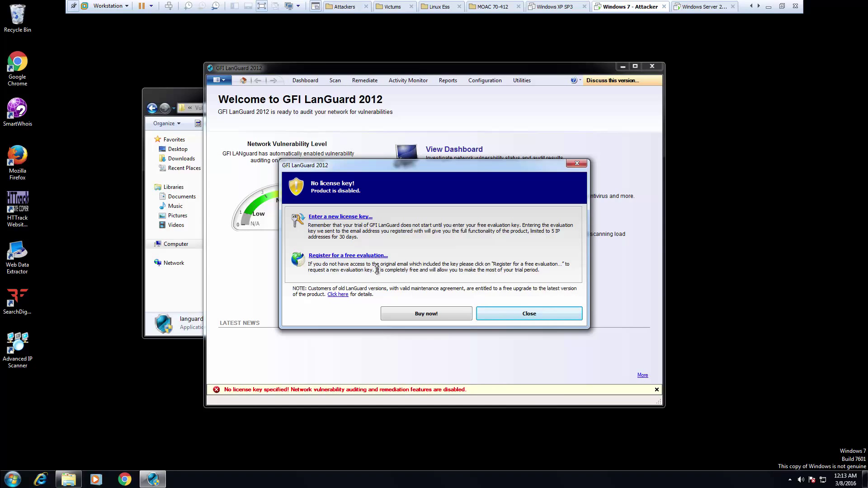
pyautogui.moveTo(330, 256)
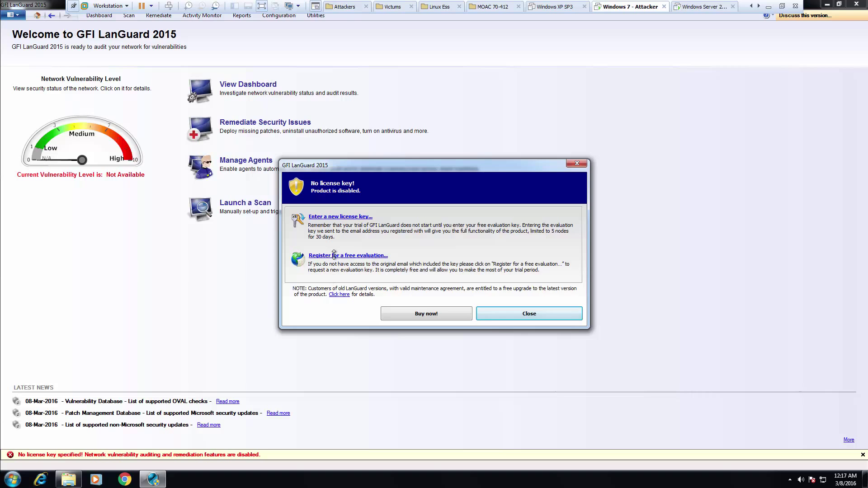
pyautogui.click(348, 255)
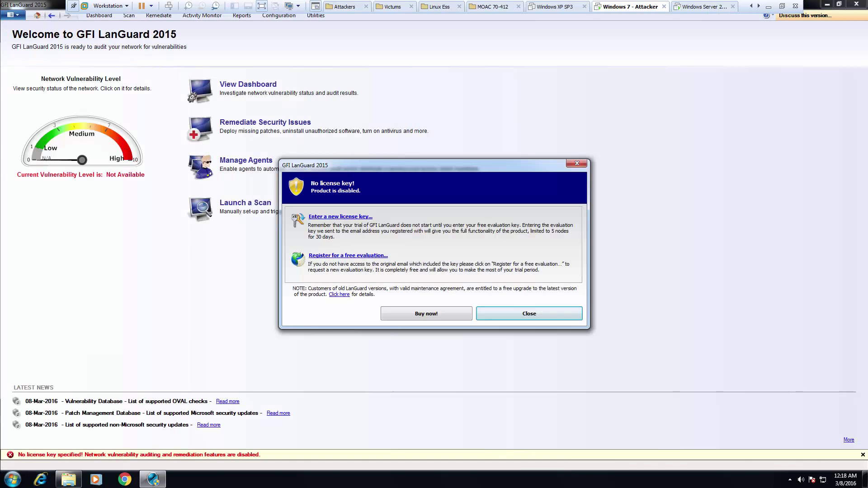
pyautogui.moveTo(328, 216)
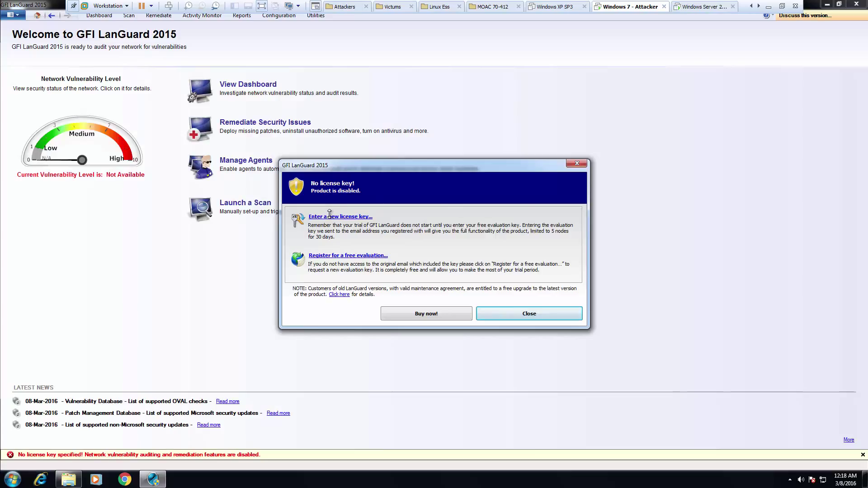
pyautogui.click(340, 216)
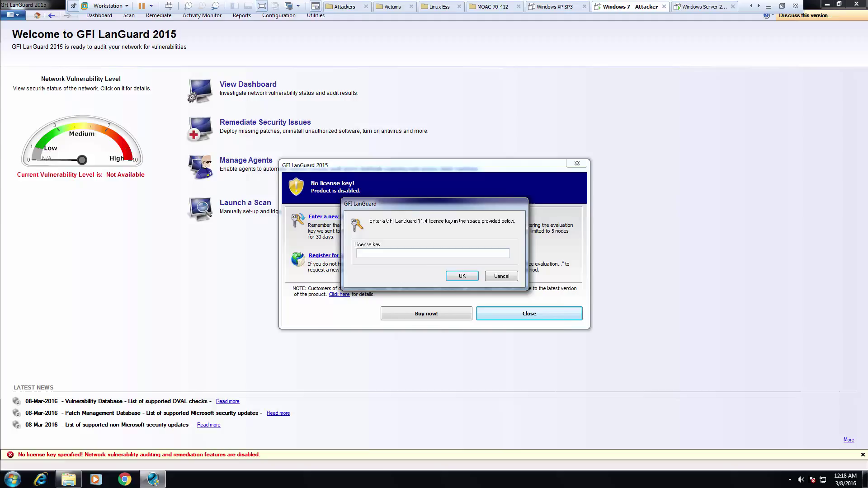
pyautogui.click(461, 276)
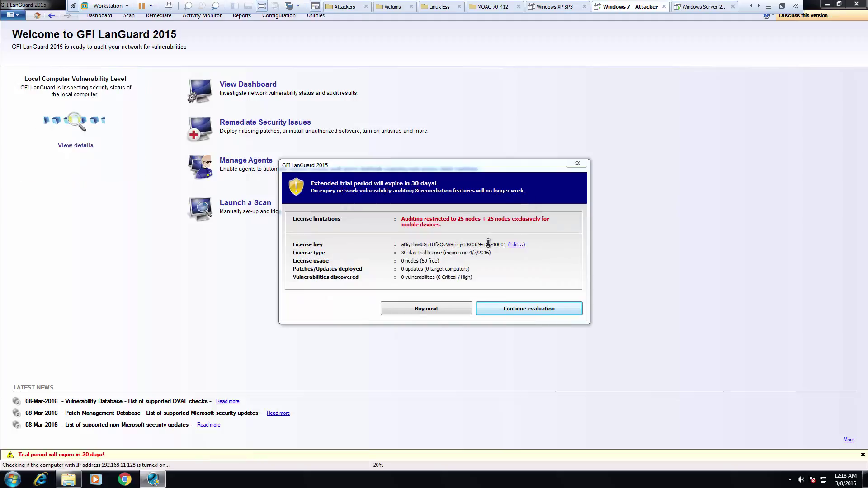
pyautogui.moveTo(370, 190)
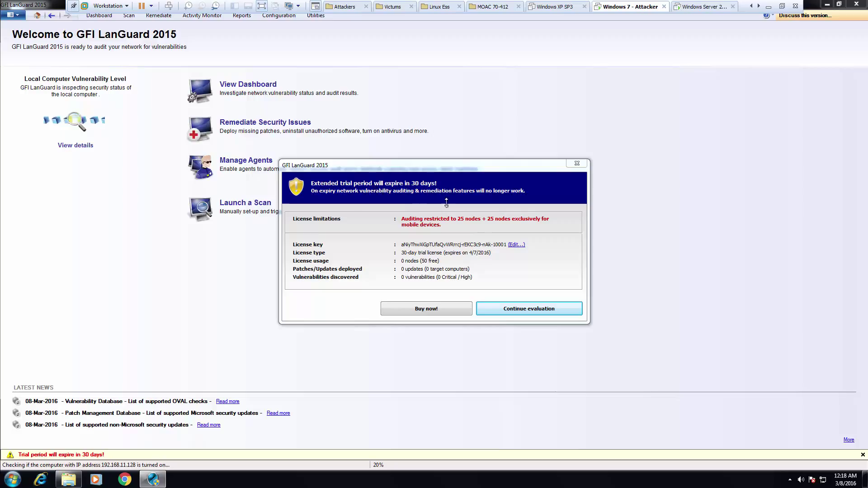
pyautogui.moveTo(470, 202)
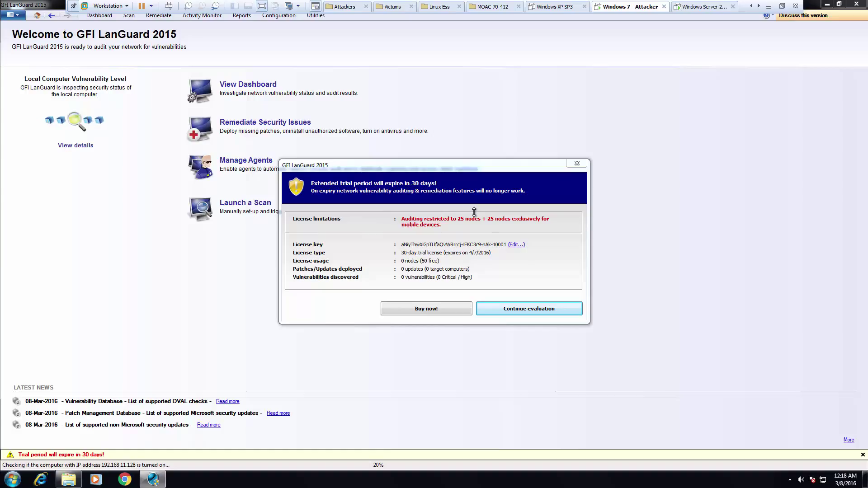
pyautogui.moveTo(502, 305)
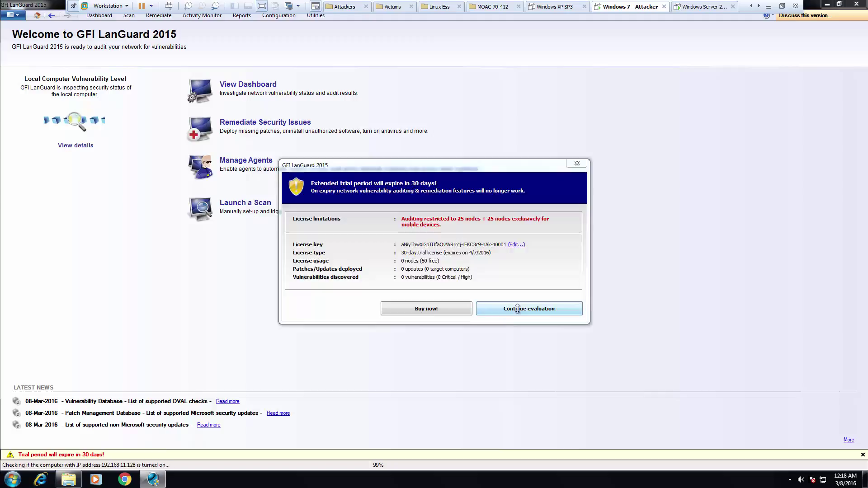
# Step: Continue evaluation, launch a localhost scan, and show details for 192.168.11.128
pyautogui.click(528, 308)
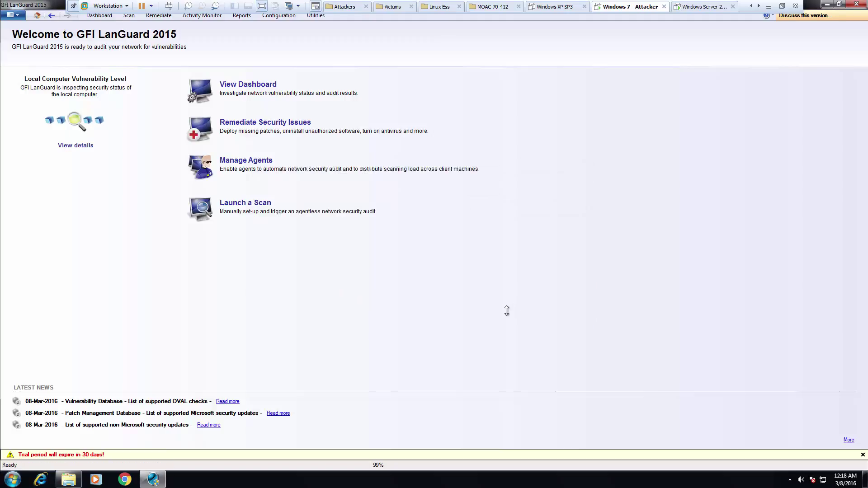
pyautogui.moveTo(471, 313)
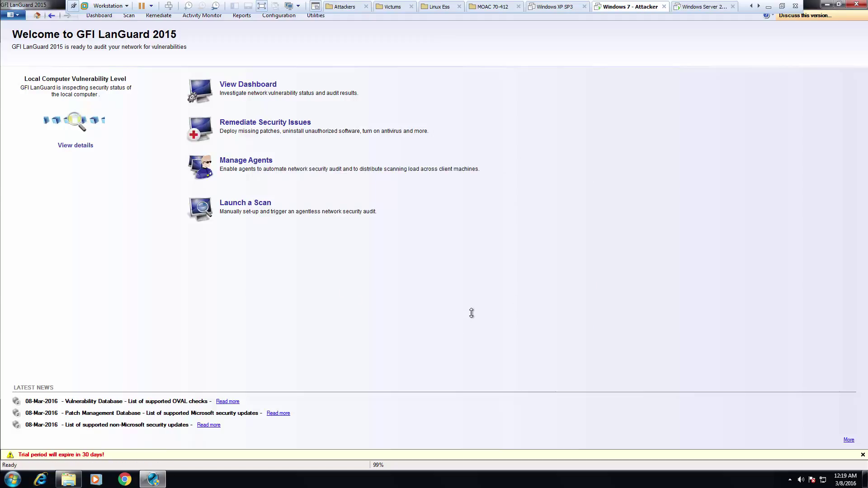
pyautogui.moveTo(336, 216)
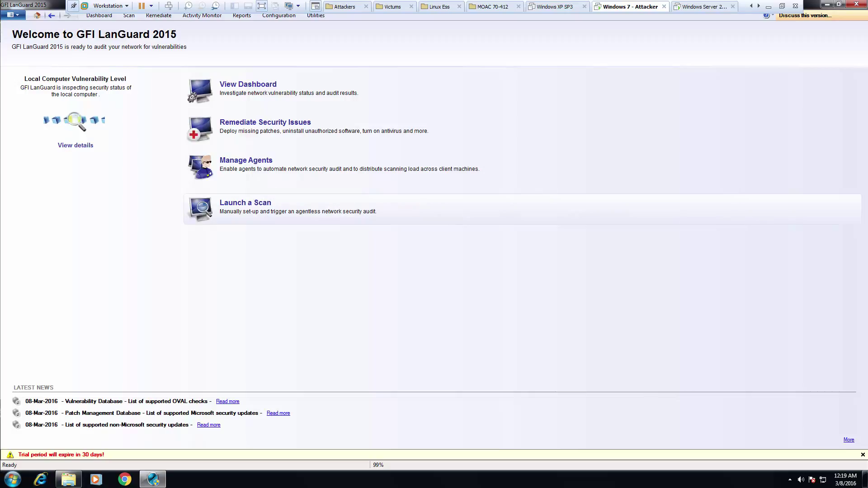
pyautogui.moveTo(238, 214)
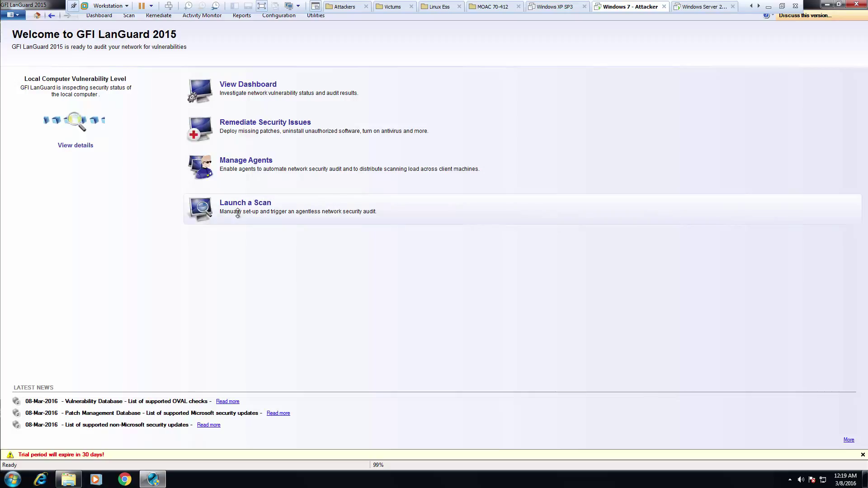
pyautogui.click(245, 202)
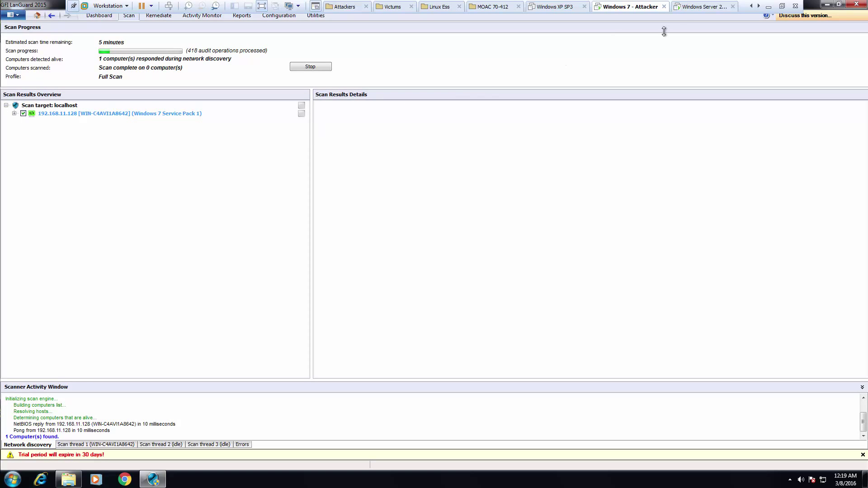
pyautogui.moveTo(490, 142)
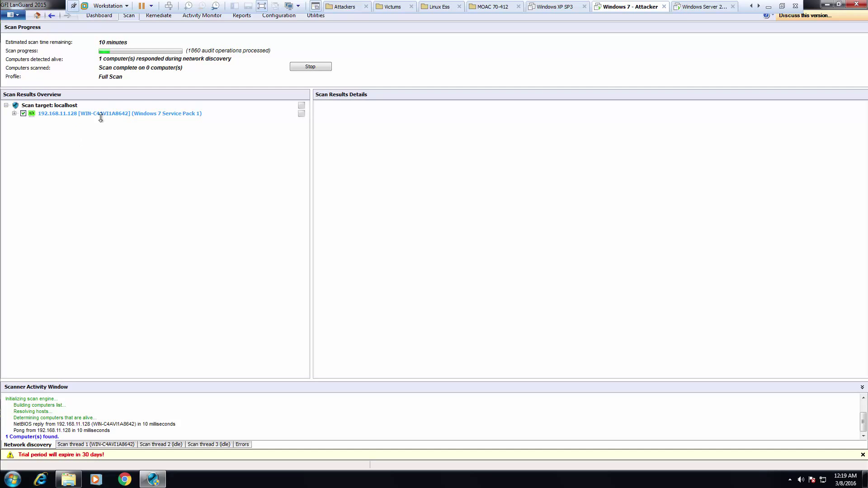
pyautogui.click(119, 114)
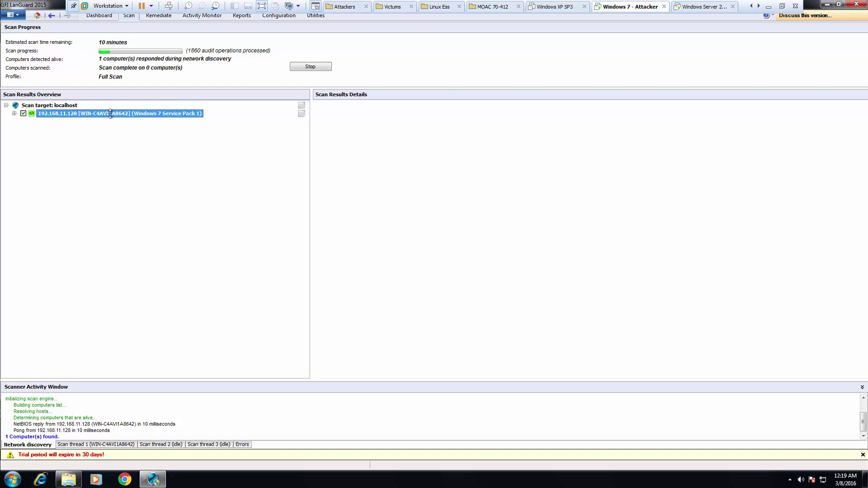
pyautogui.click(118, 113)
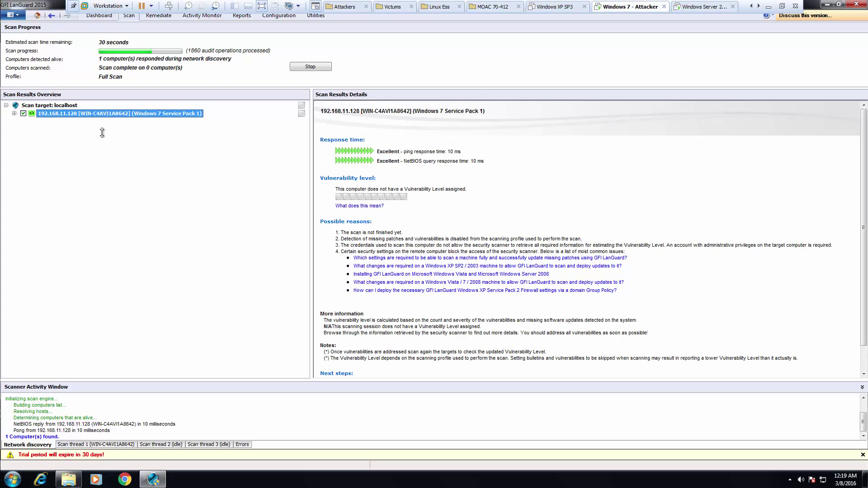
pyautogui.moveTo(57, 120)
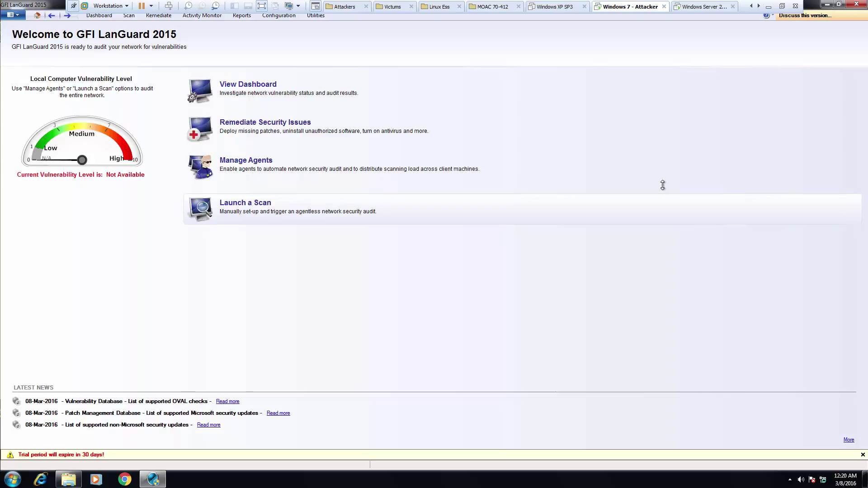
pyautogui.moveTo(497, 201)
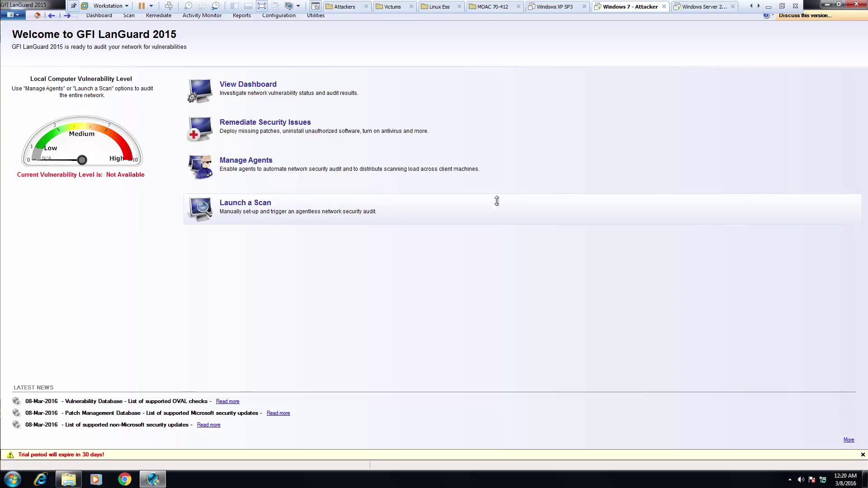
pyautogui.moveTo(238, 215)
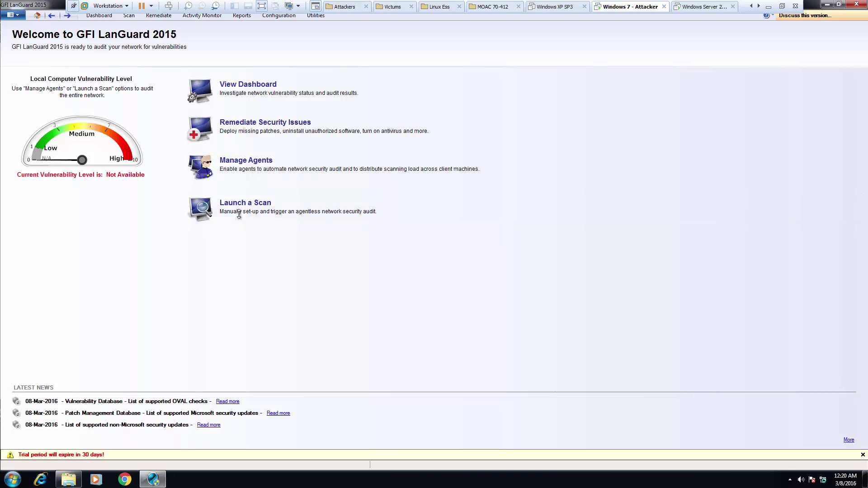
# Step: Set up a new localhost scan with Full Scan profile and currently logged on user credentials
pyautogui.click(245, 202)
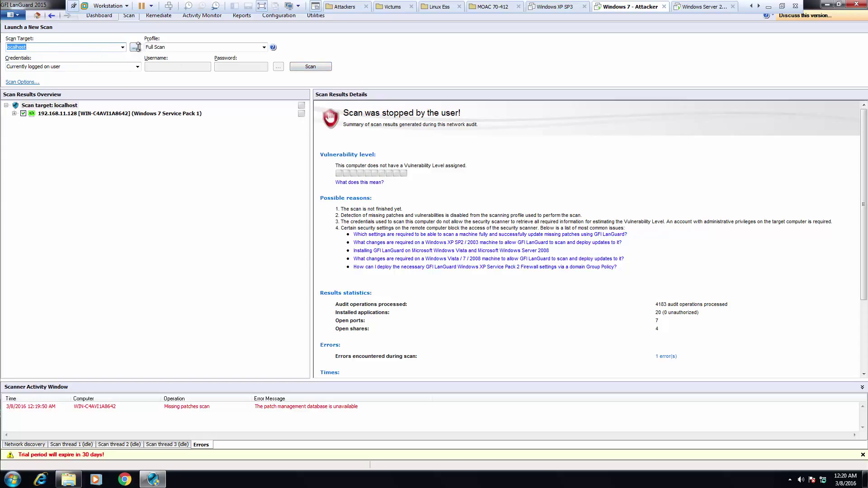
pyautogui.click(135, 47)
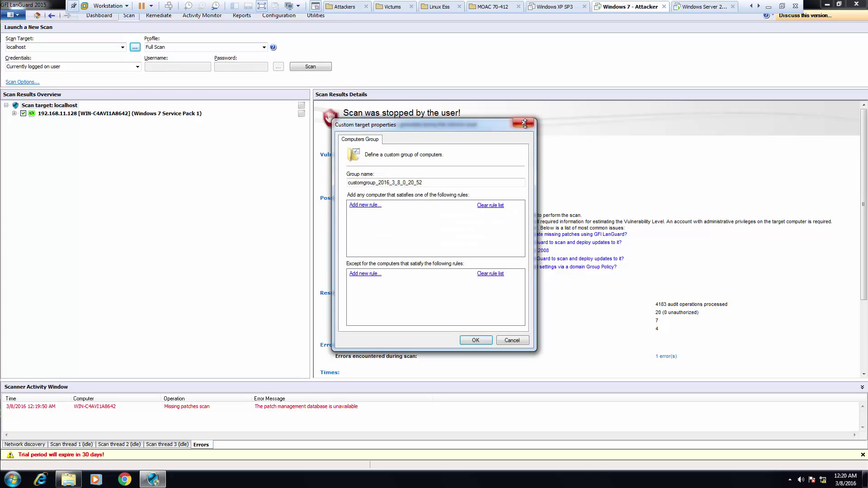
pyautogui.click(522, 123)
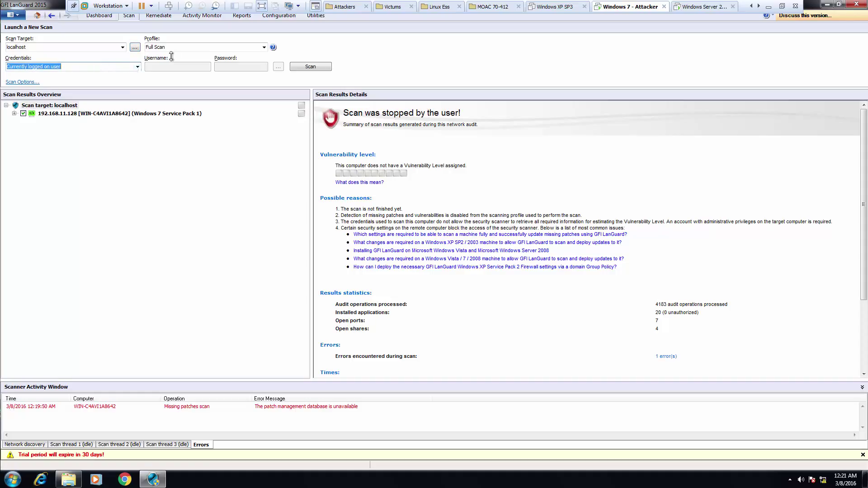
pyautogui.click(263, 47)
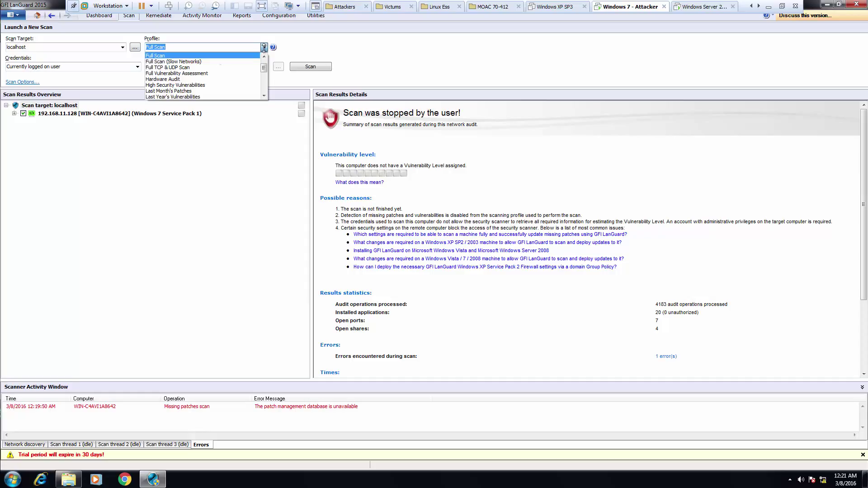
pyautogui.moveTo(210, 167)
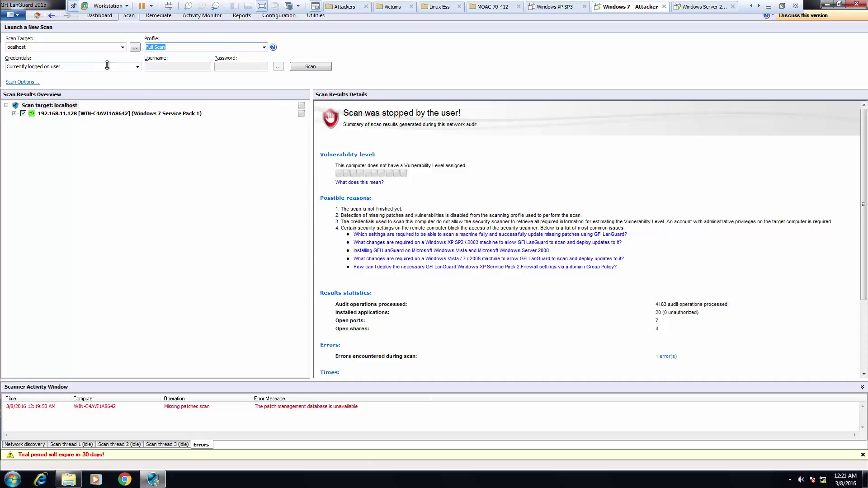
pyautogui.click(136, 67)
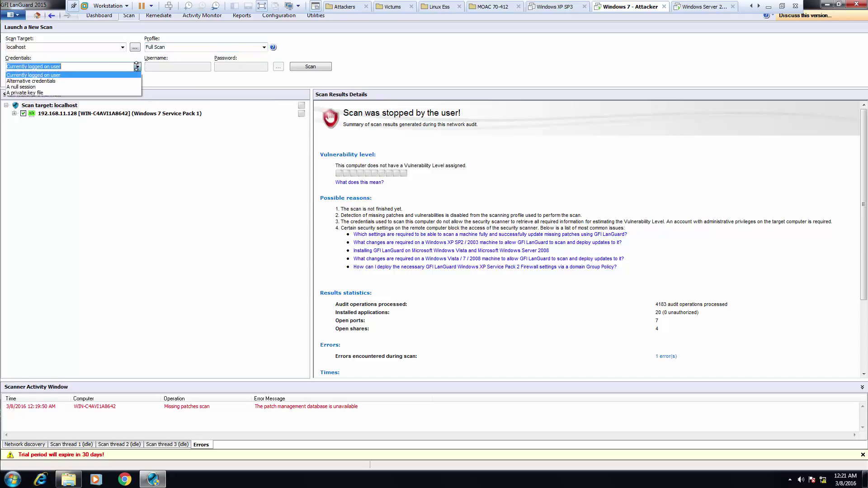
pyautogui.click(310, 66)
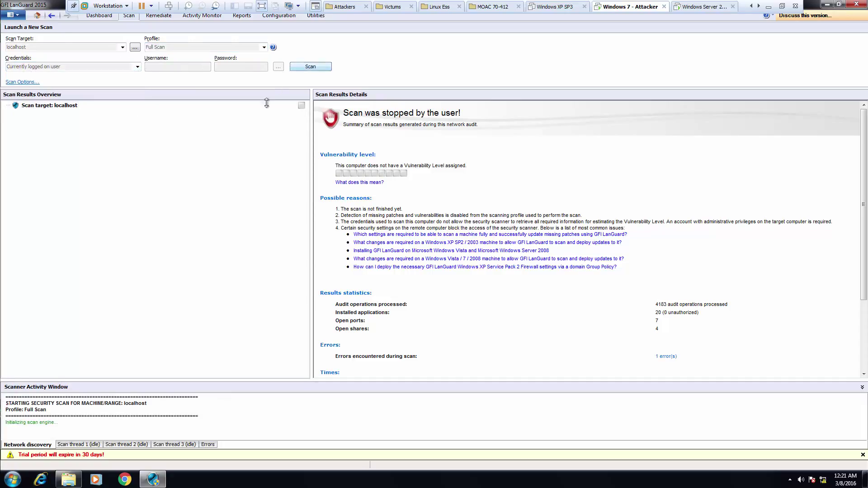
# Step: Start the Full Scan and view results for Windows 7 computer 192.168.10.129
pyautogui.click(310, 66)
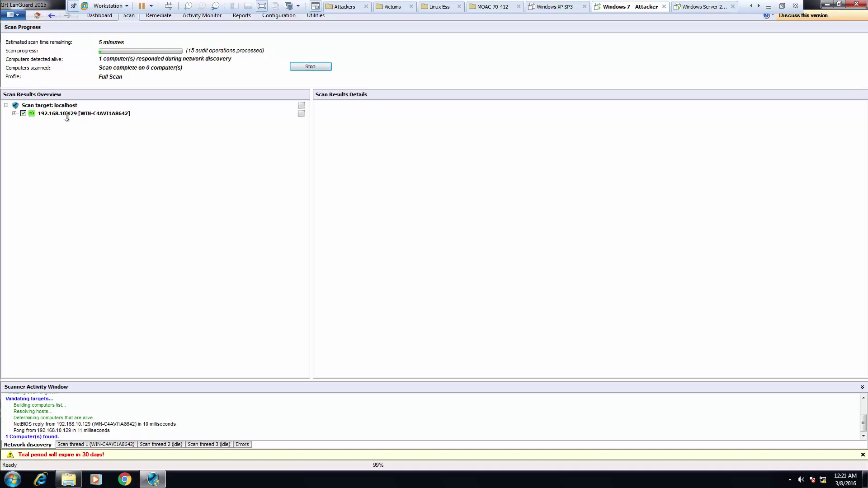
pyautogui.moveTo(21, 191)
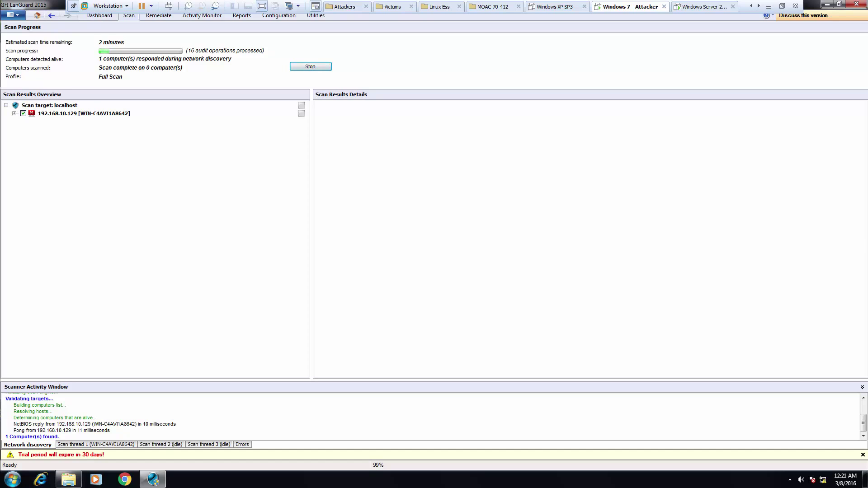
pyautogui.click(83, 113)
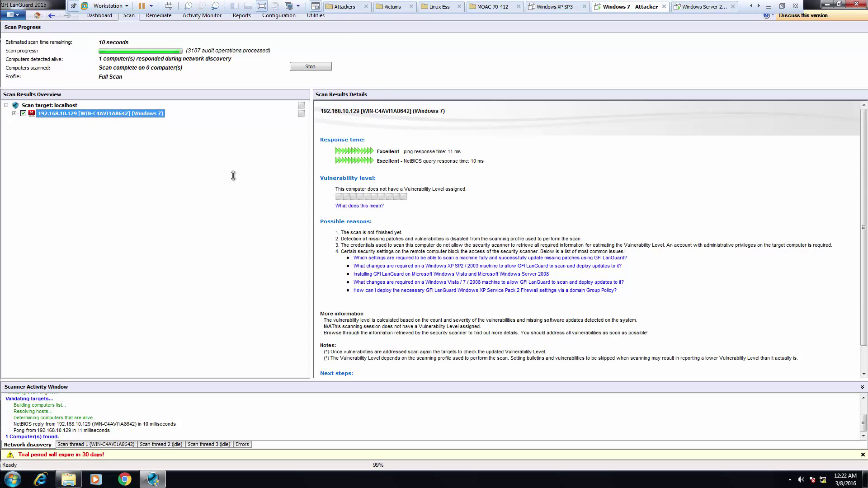
pyautogui.moveTo(323, 142)
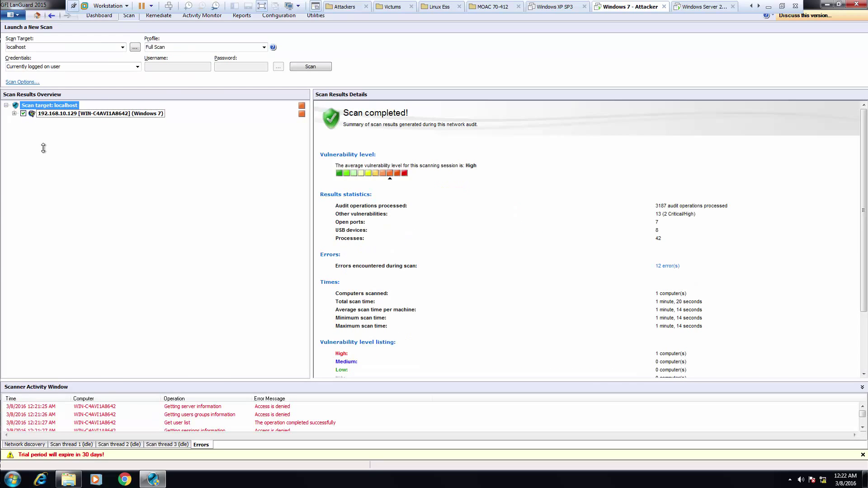
pyautogui.moveTo(343, 151)
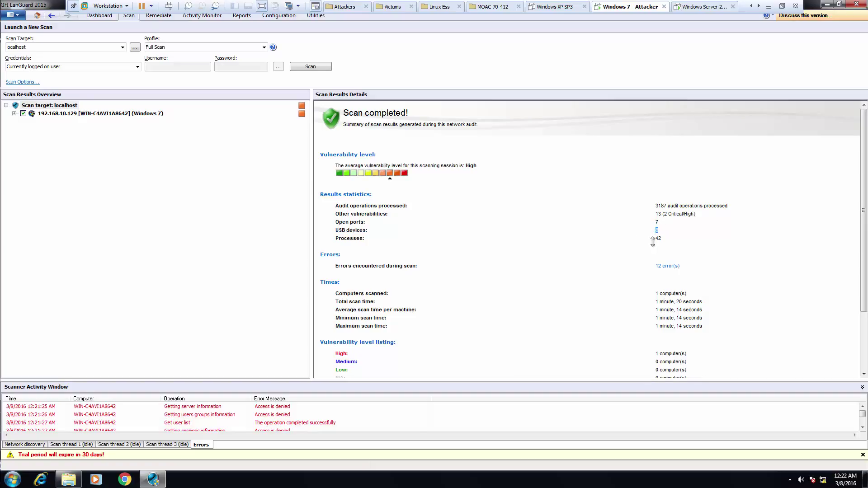
pyautogui.moveTo(69, 133)
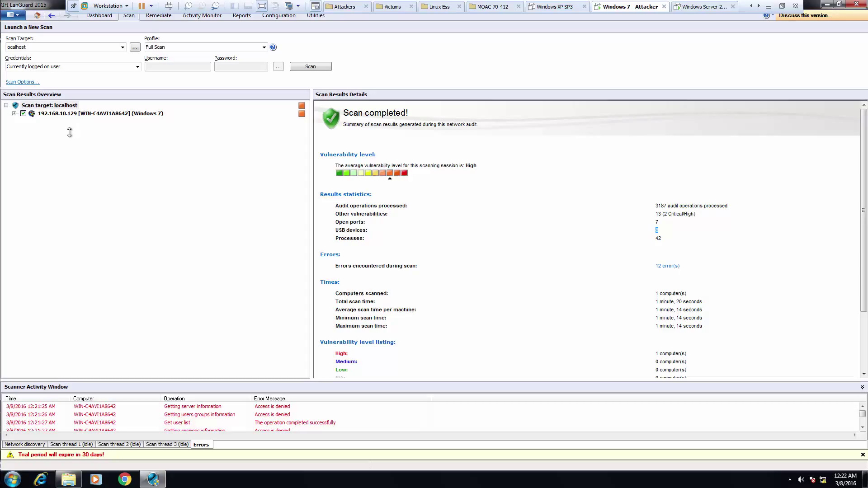
pyautogui.moveTo(65, 136)
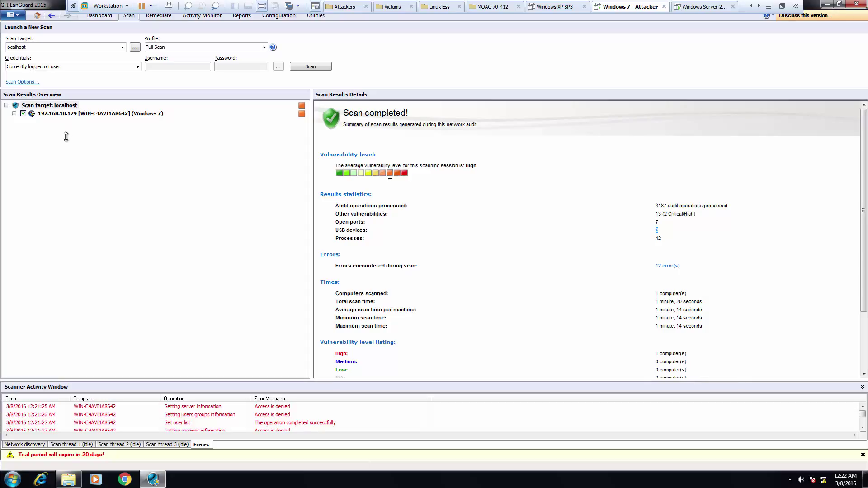
pyautogui.moveTo(302, 263)
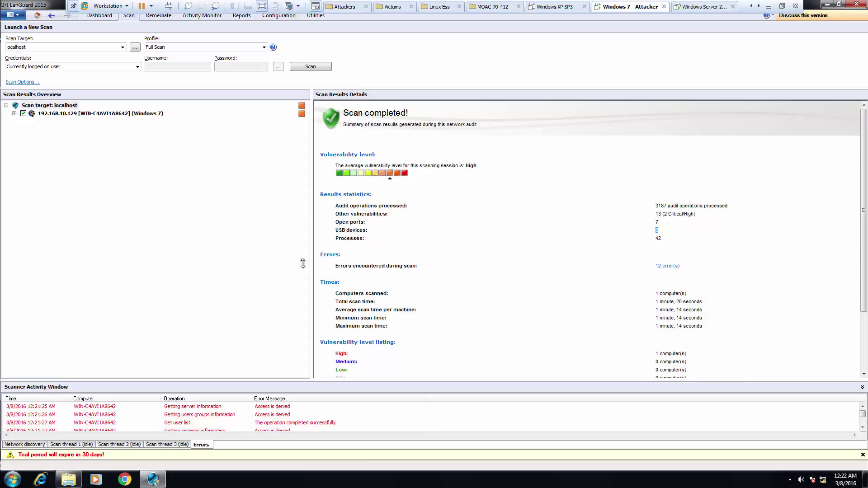
pyautogui.moveTo(667, 266)
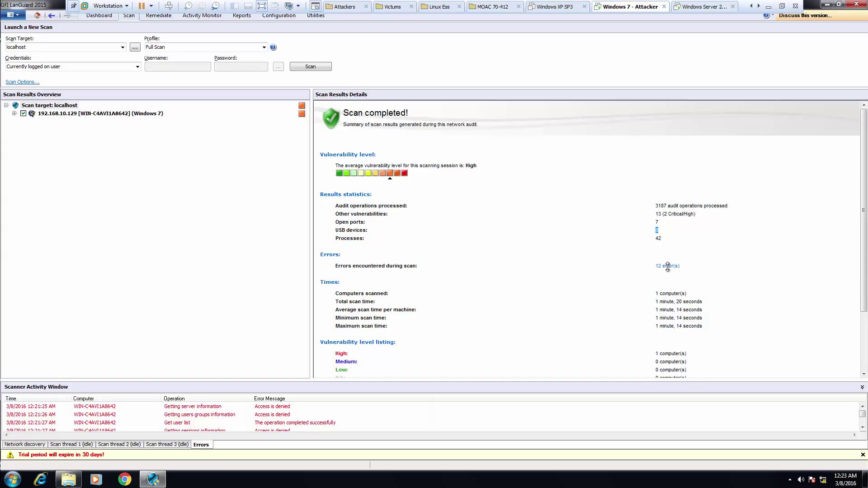
pyautogui.click(49, 105)
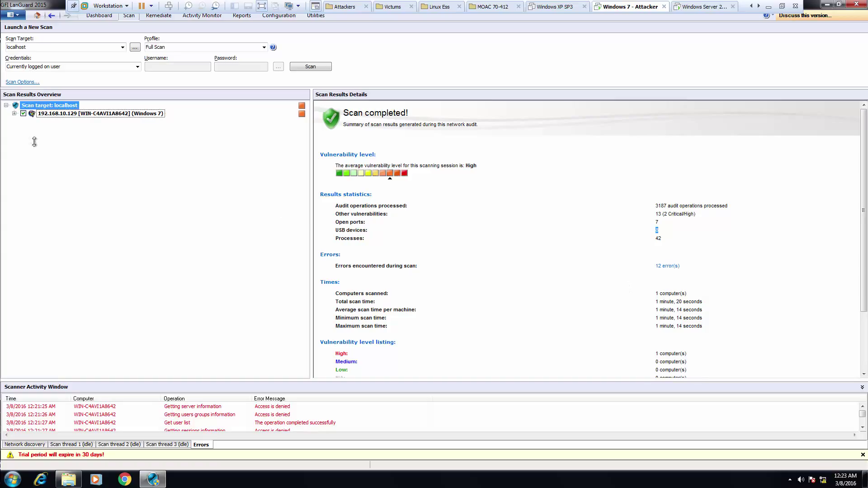
# Step: Expand the Windows 7 computer's Vulnerability Assessment results to show high security vulnerabilities
pyautogui.click(14, 113)
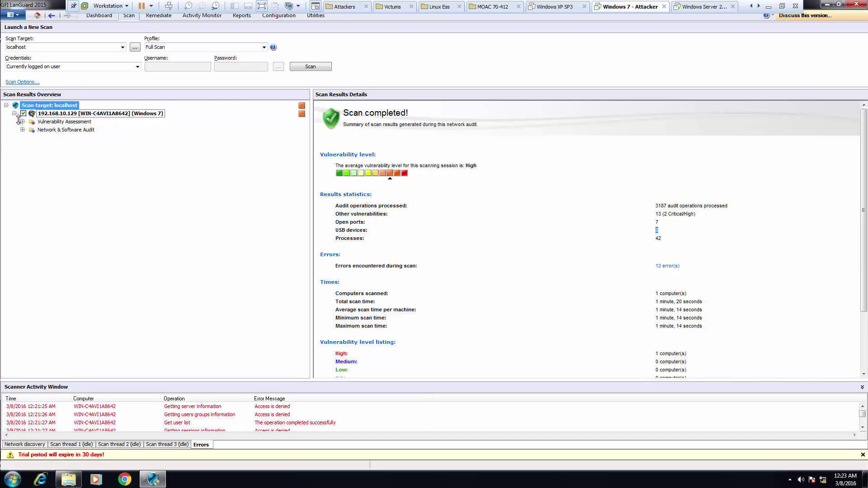
pyautogui.click(18, 121)
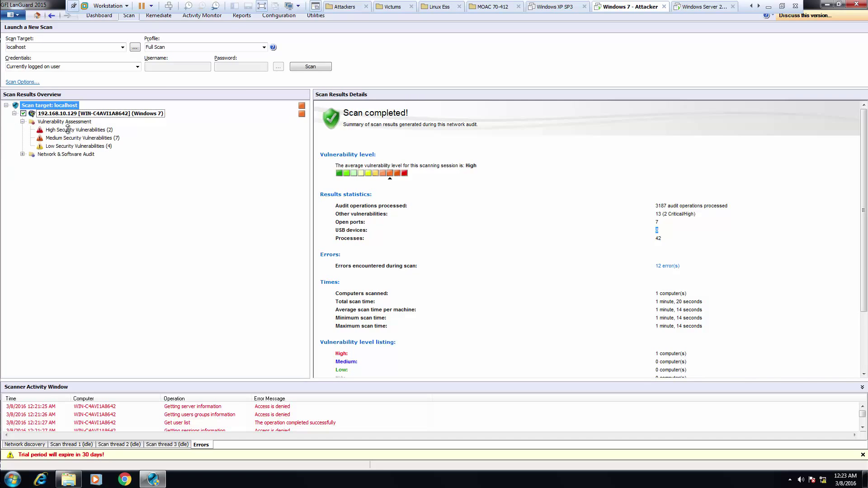
pyautogui.click(77, 129)
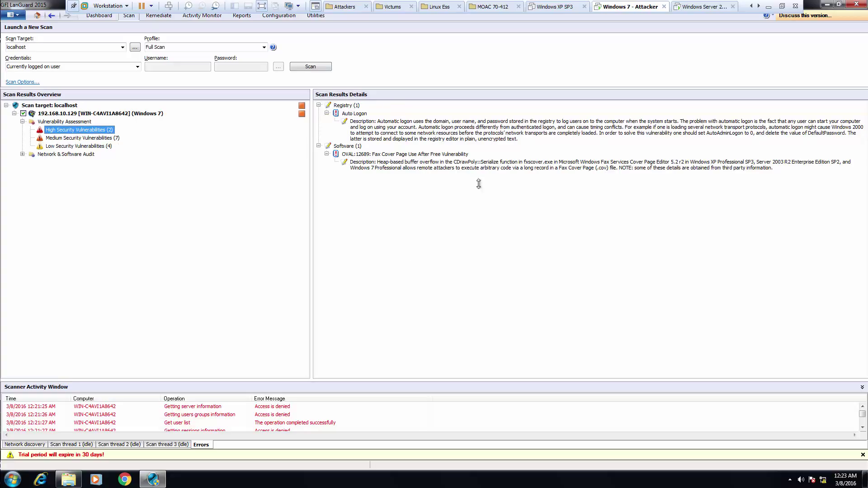
pyautogui.moveTo(387, 170)
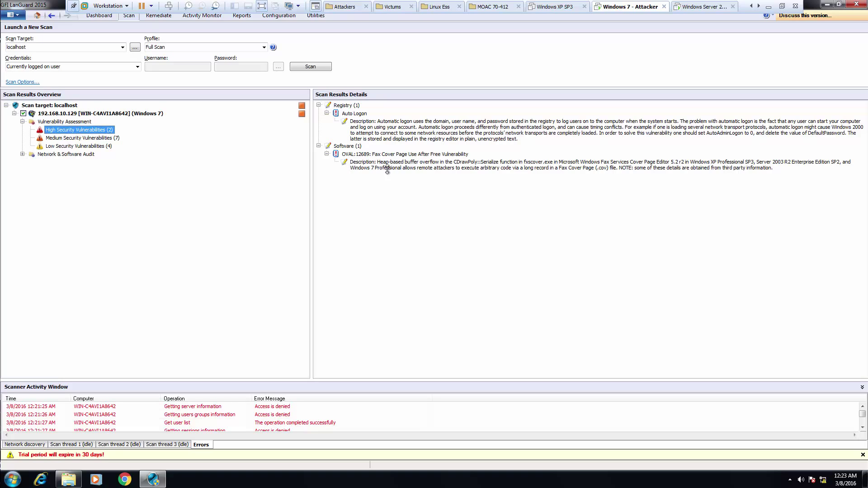
pyautogui.moveTo(424, 150)
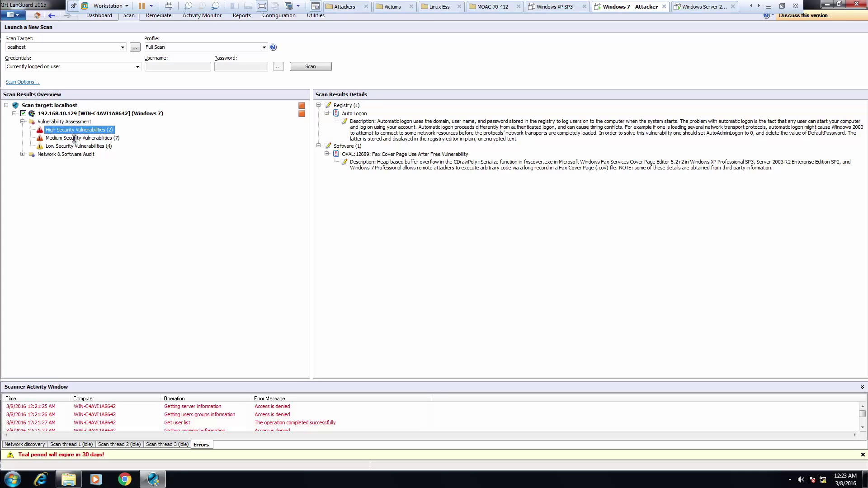
# Step: Inspect medium vulnerabilities (IE cross-site scripting, findText, AddFavorite), then low ones like Shutdown without logon
pyautogui.click(82, 138)
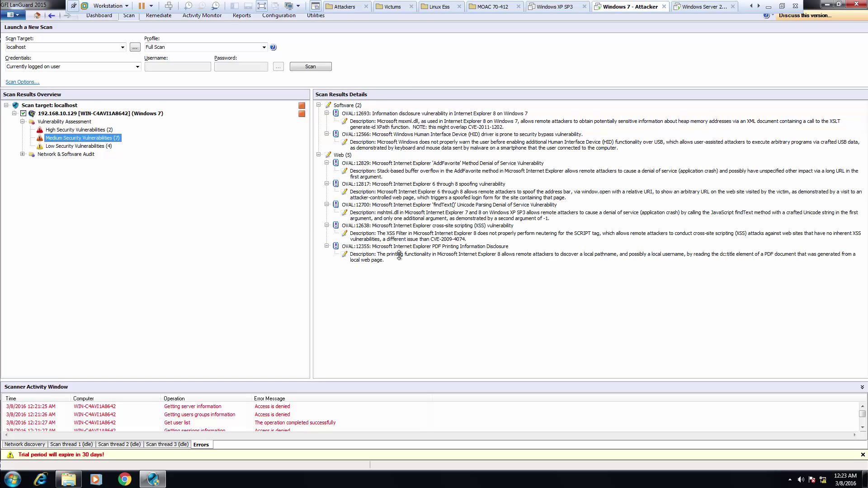
pyautogui.click(426, 226)
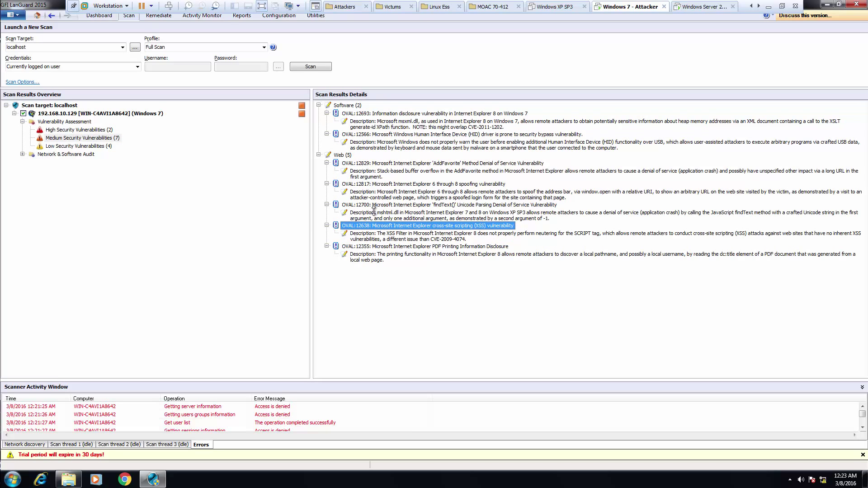
pyautogui.click(451, 204)
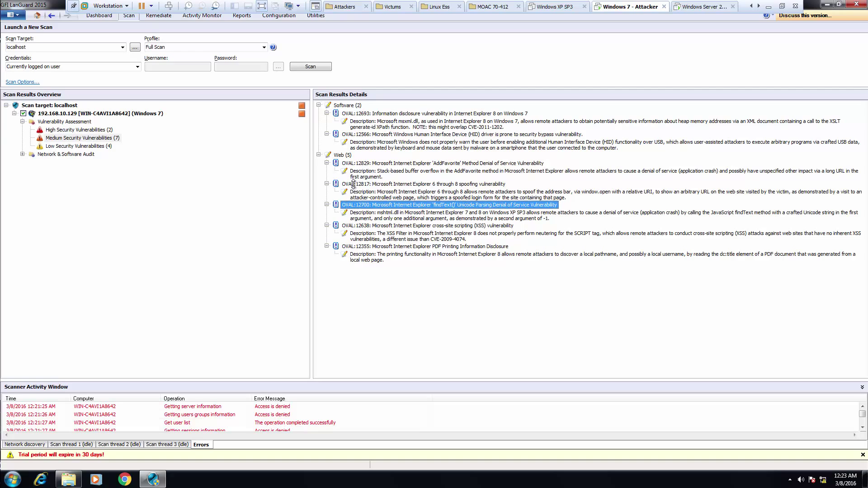
pyautogui.click(437, 163)
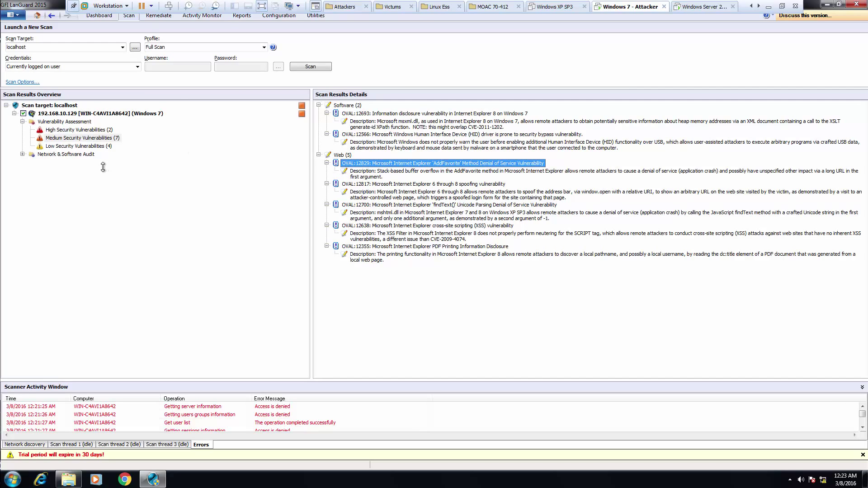
pyautogui.moveTo(63, 146)
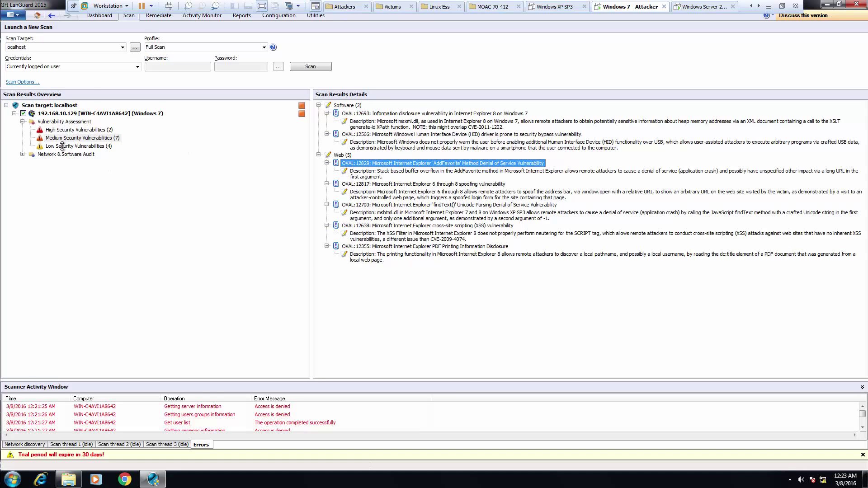
pyautogui.click(78, 145)
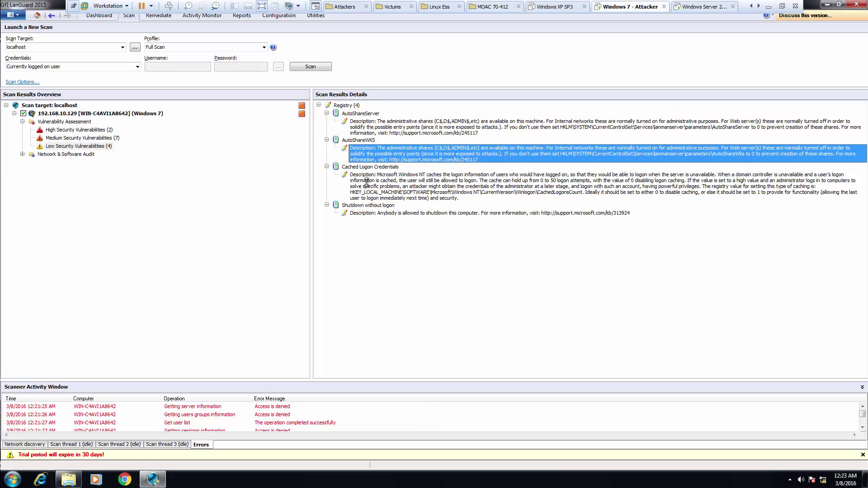
pyautogui.click(368, 205)
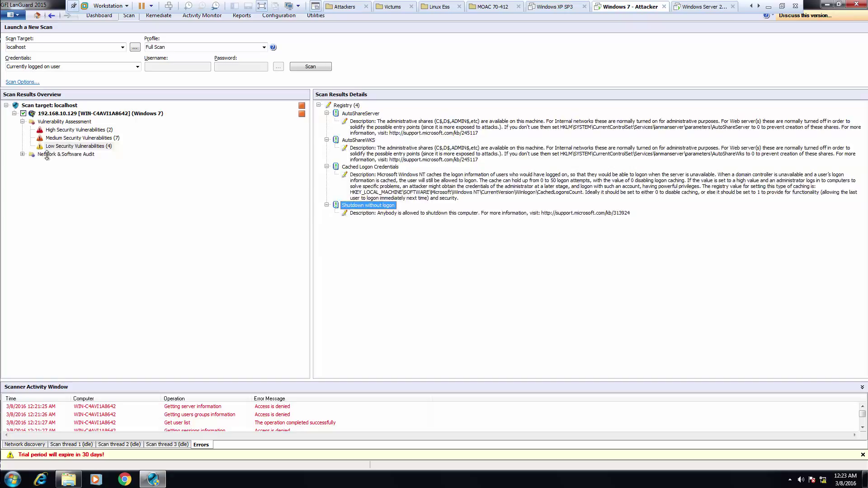
# Step: Inspect open TCP ports (NetBIOS Session Service, 445), open UDP ports, and the three storage devices
pyautogui.click(66, 153)
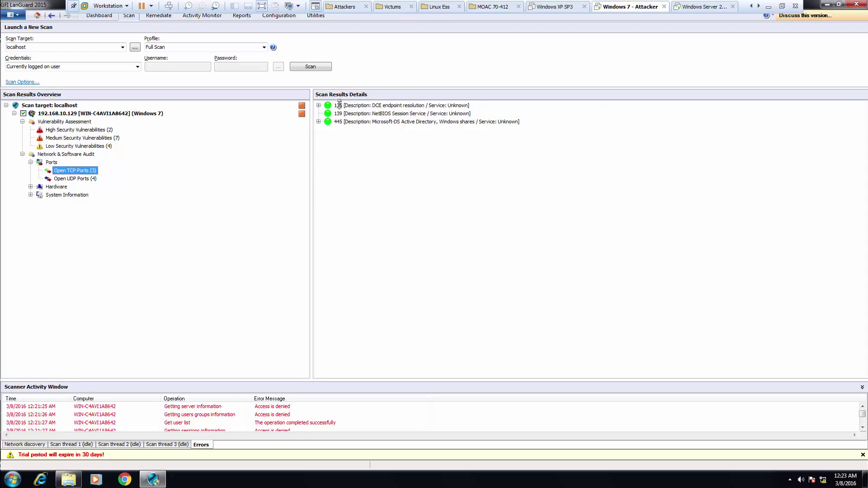
pyautogui.click(401, 114)
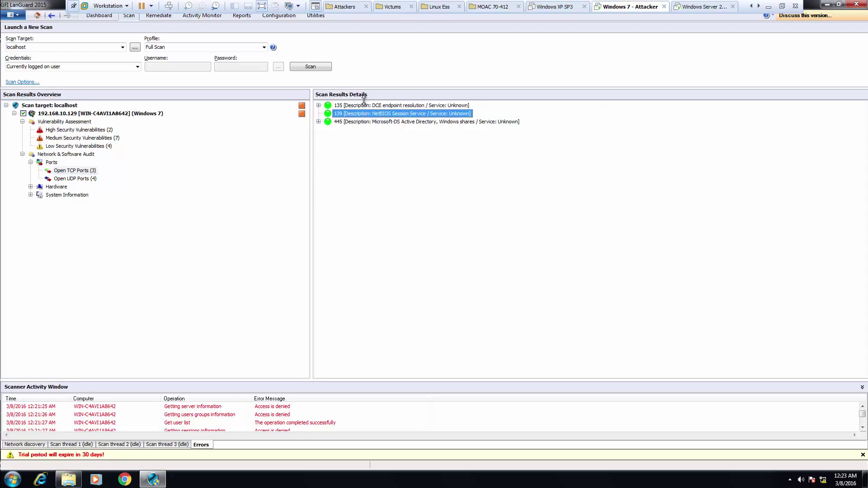
pyautogui.moveTo(358, 126)
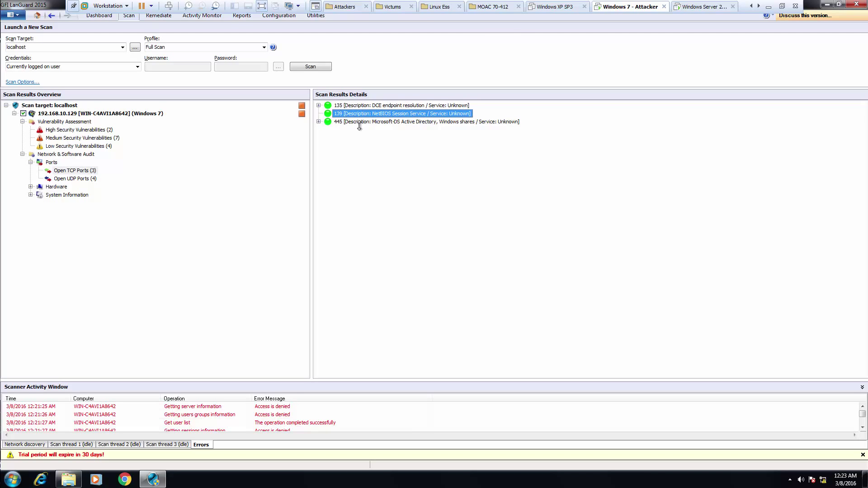
pyautogui.click(426, 121)
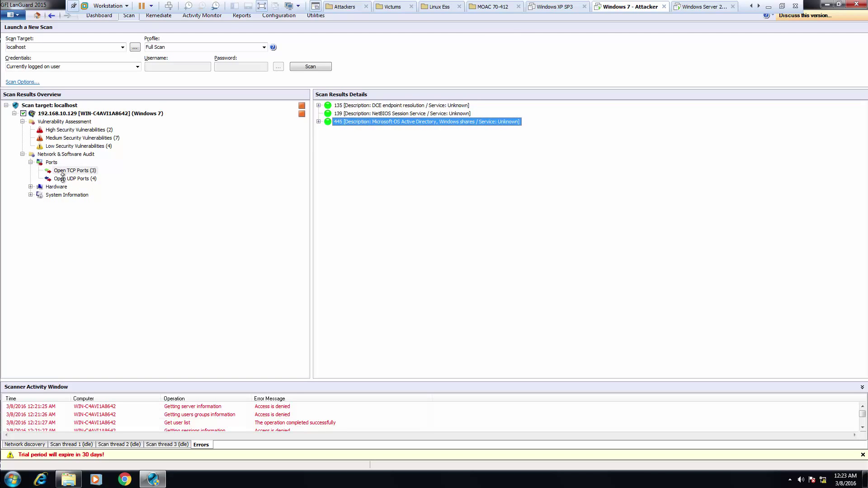
pyautogui.click(74, 178)
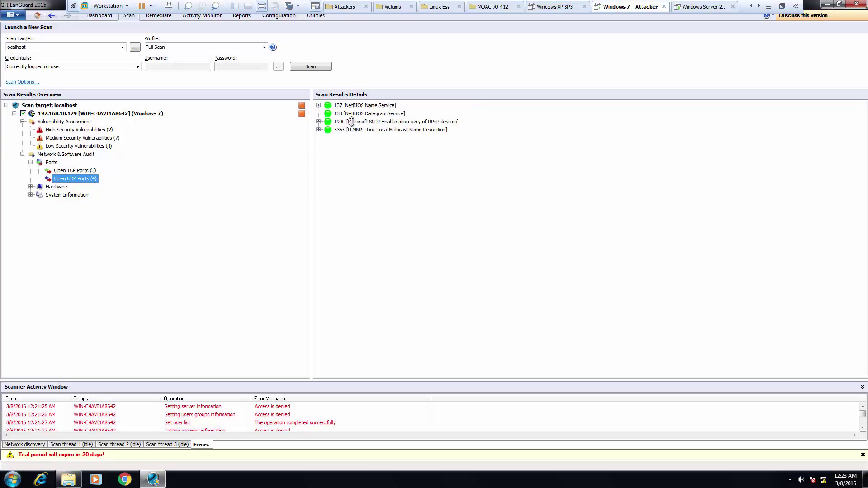
pyautogui.moveTo(350, 133)
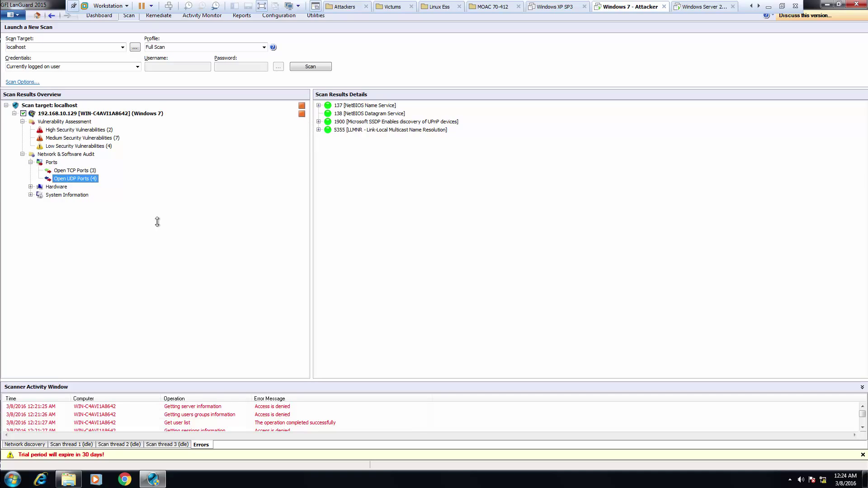
pyautogui.click(32, 187)
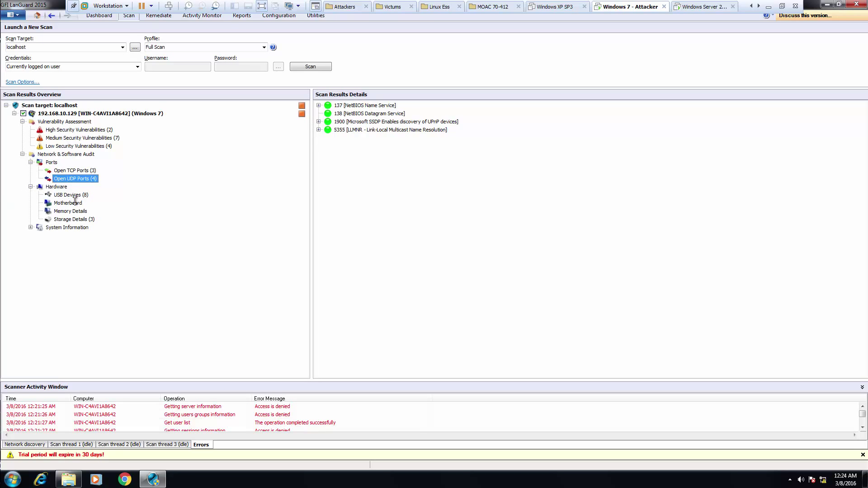
pyautogui.click(72, 219)
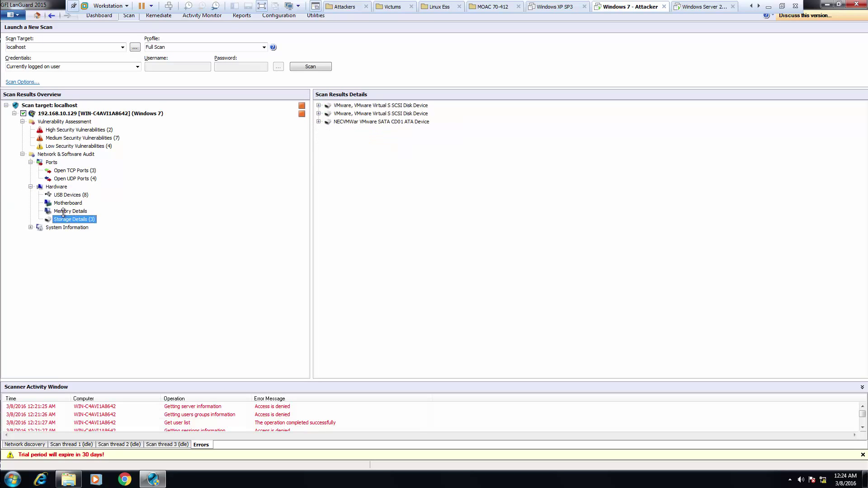
pyautogui.moveTo(827, 239)
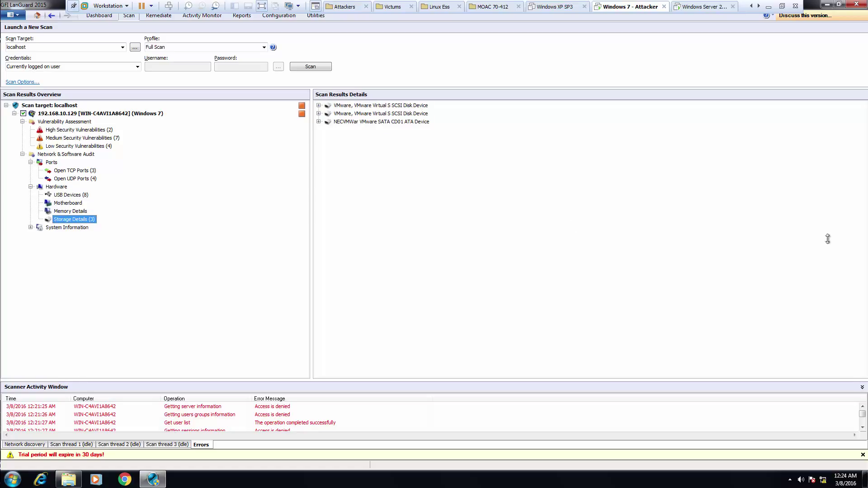
pyautogui.moveTo(342, 143)
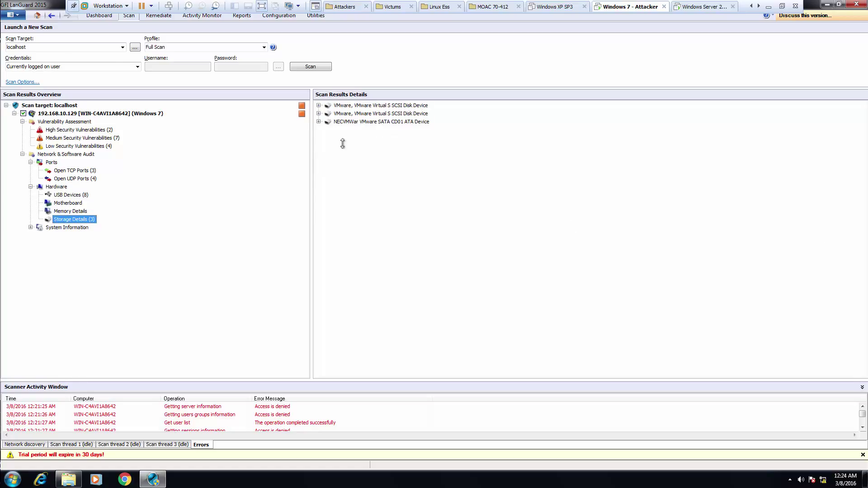
pyautogui.moveTo(123, 47)
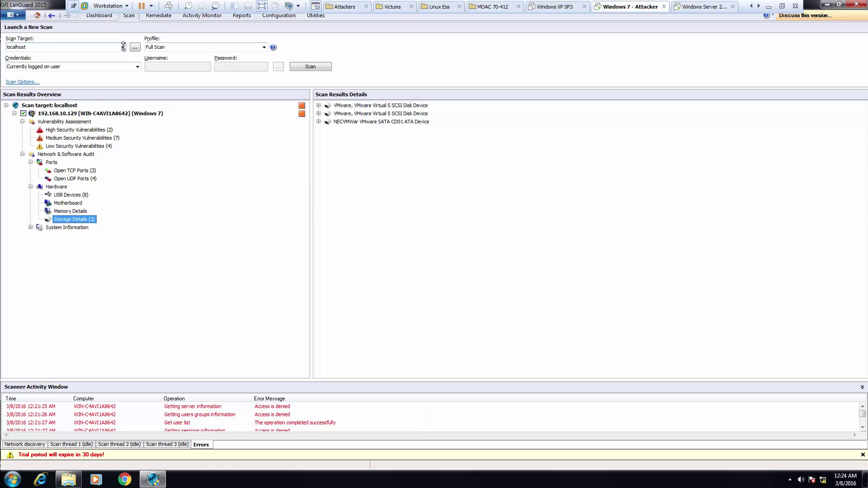
# Step: Change the scan target to 192.168.10.70 and launch a Full Scan
pyautogui.click(122, 47)
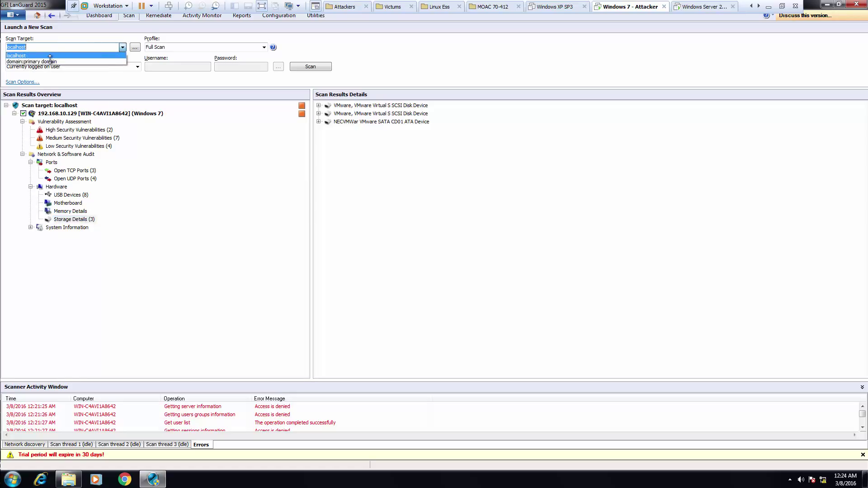
pyautogui.click(31, 62)
pyautogui.write('192.168.10.')
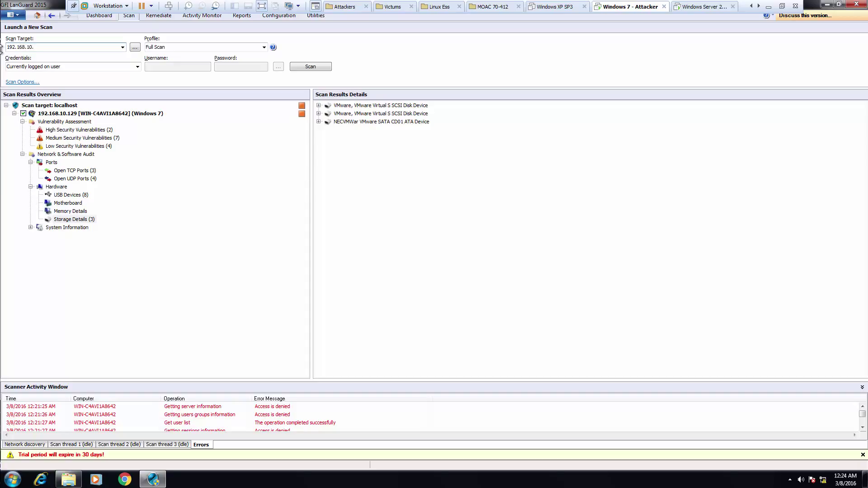
pyautogui.write('70')
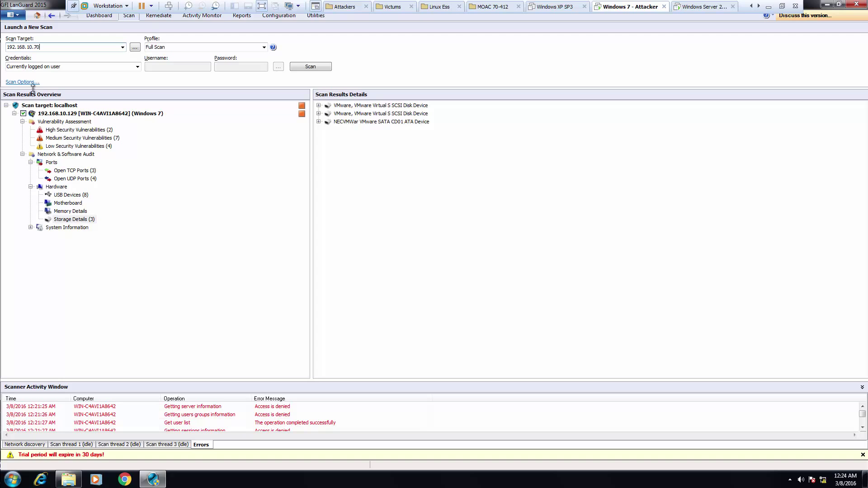
pyautogui.click(310, 66)
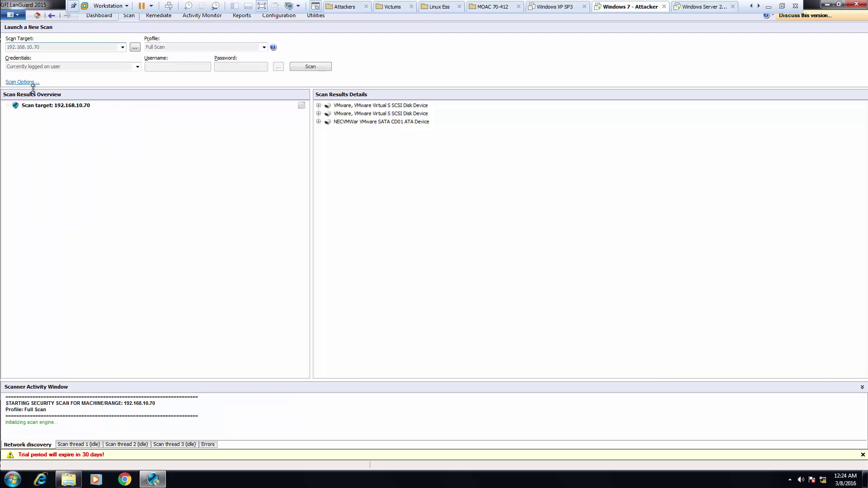
pyautogui.click(310, 66)
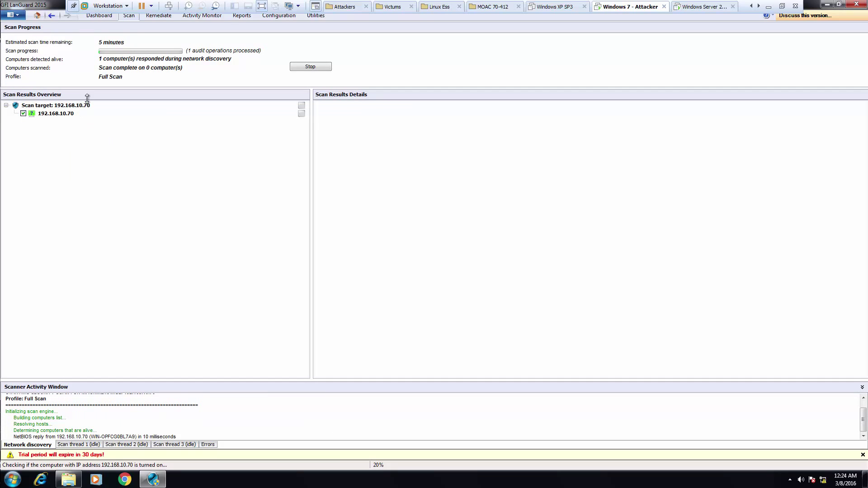
# Step: View the finished scan summary for WIN-OPFCG0BL7A9: 3 open ports, 6 errors
pyautogui.click(55, 105)
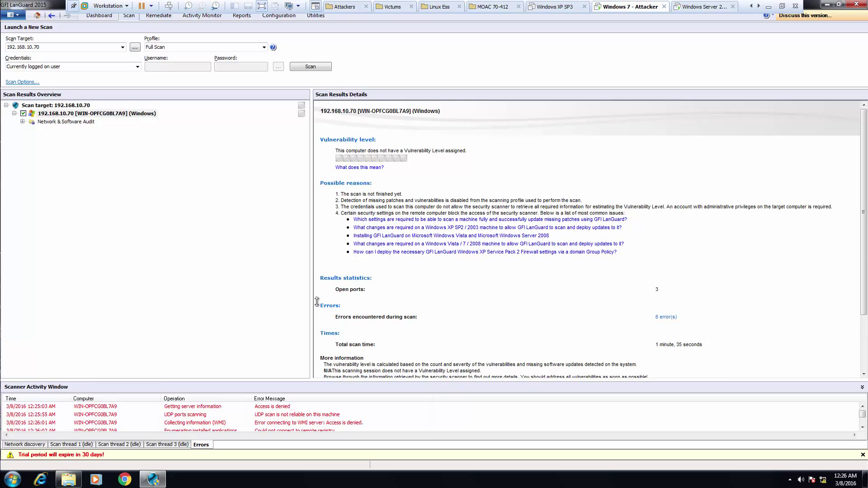
# Step: Check the remote scan's errors, open TCP ports including 135, NetBIOS names, then its summary
pyautogui.click(194, 406)
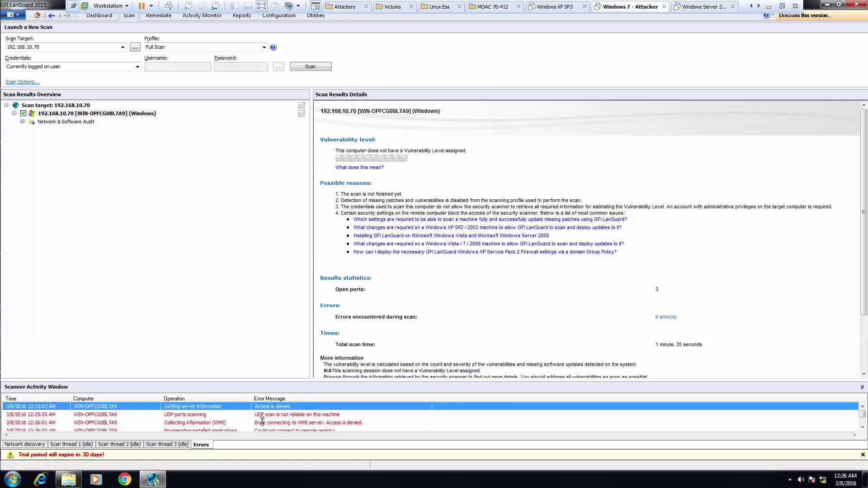
pyautogui.scroll(-3)
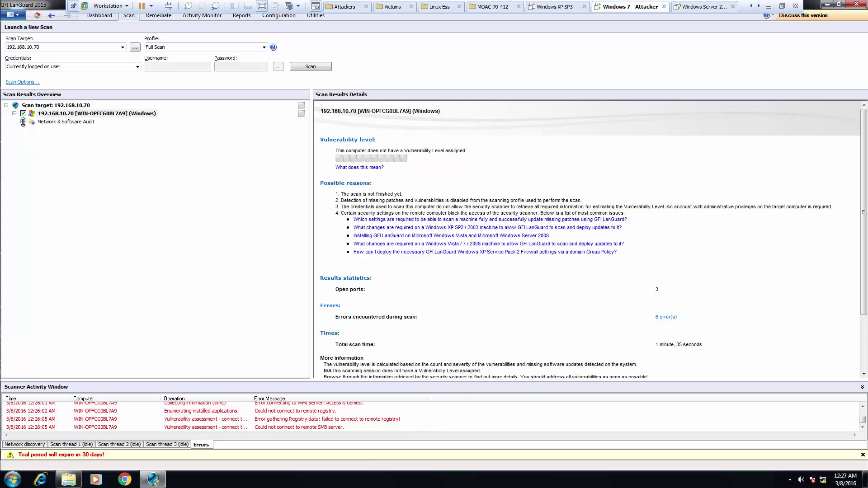
pyautogui.click(71, 138)
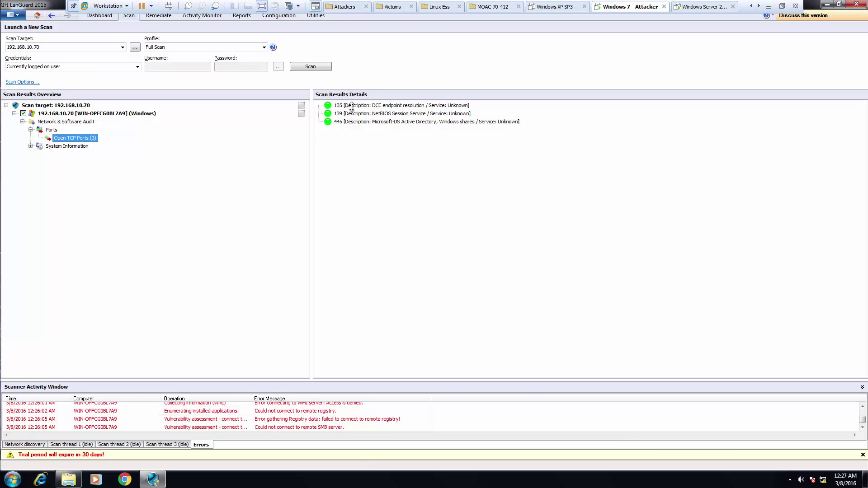
pyautogui.click(402, 105)
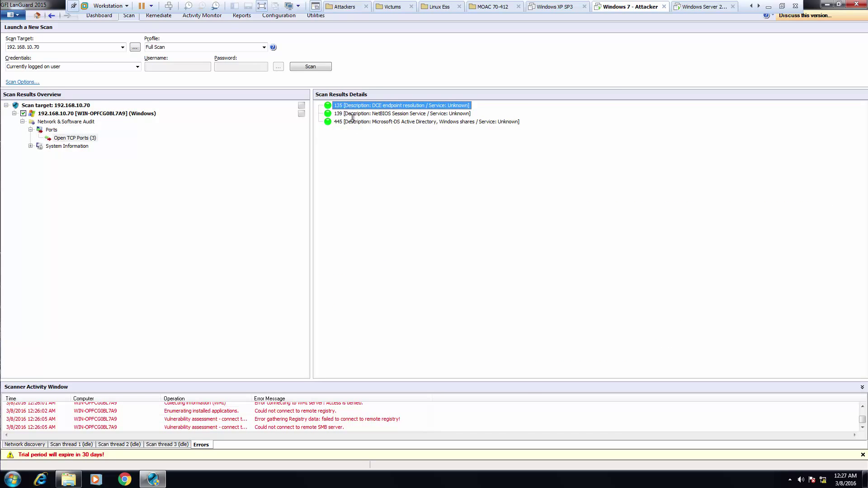
pyautogui.click(32, 146)
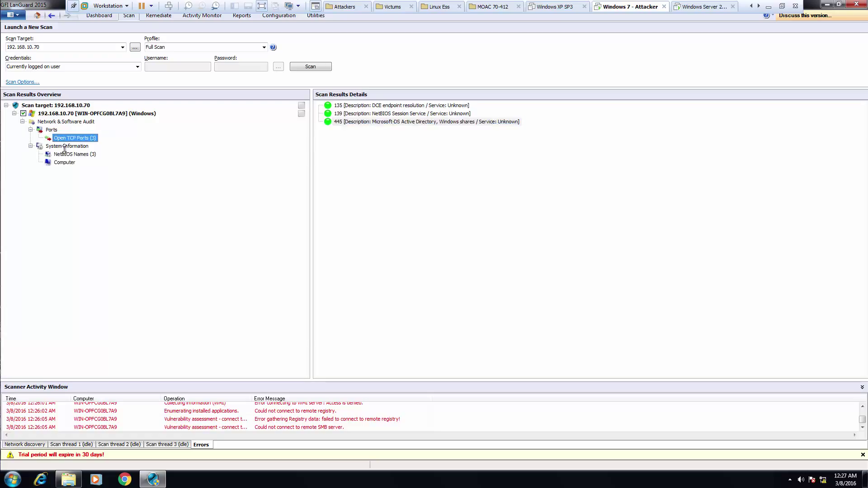
pyautogui.click(74, 153)
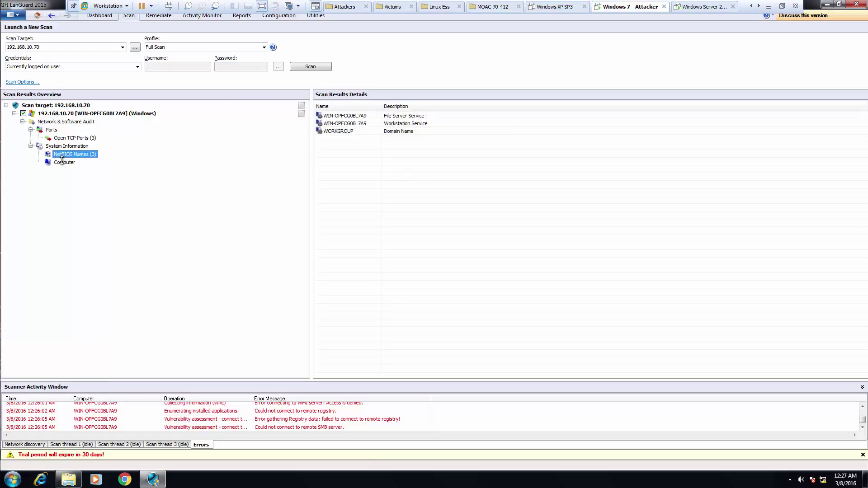
pyautogui.click(64, 162)
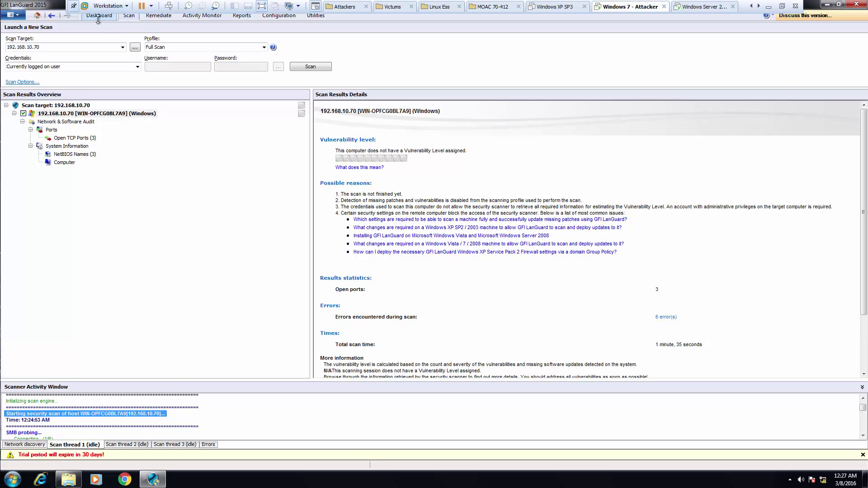
# Step: Switch to the Dashboard showing the Entire Network's two computers and security sensor results
pyautogui.click(99, 15)
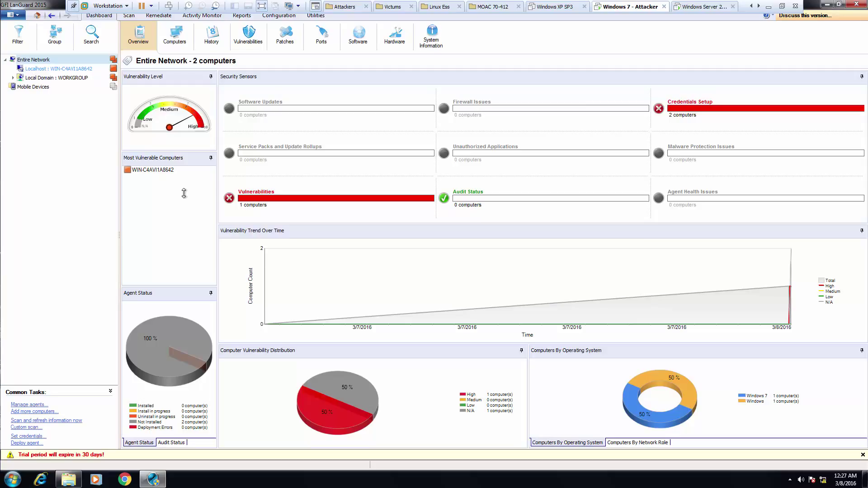
pyautogui.moveTo(181, 187)
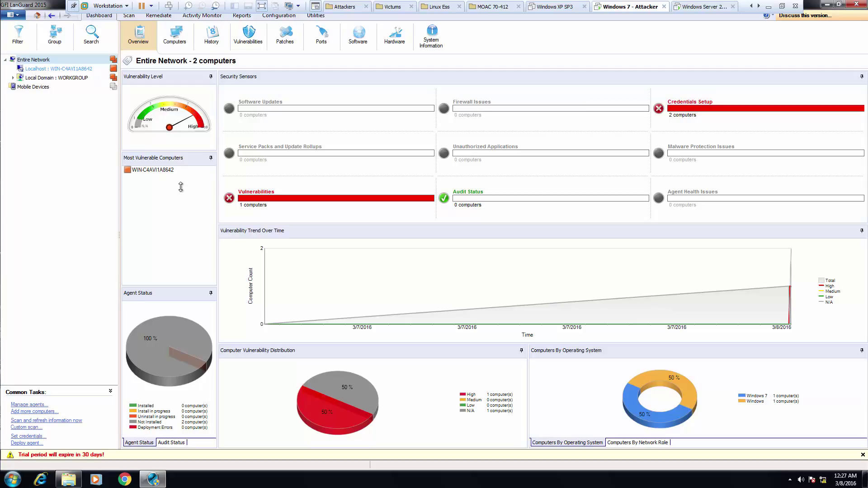
pyautogui.moveTo(443, 145)
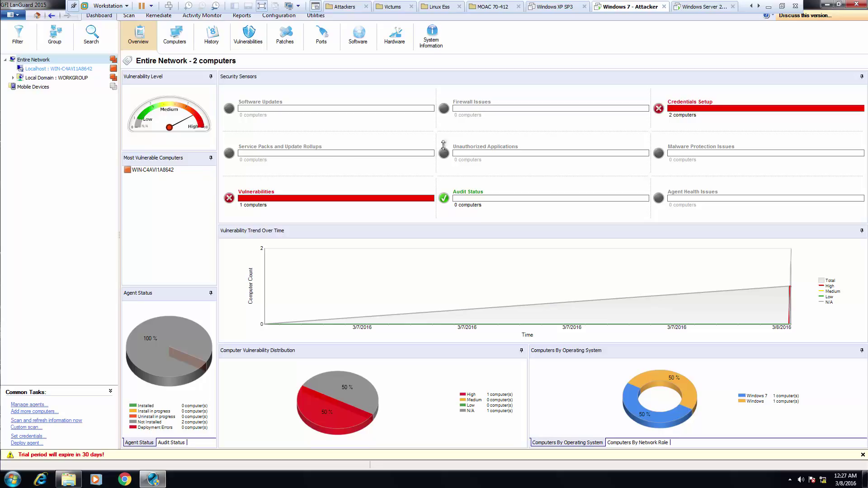